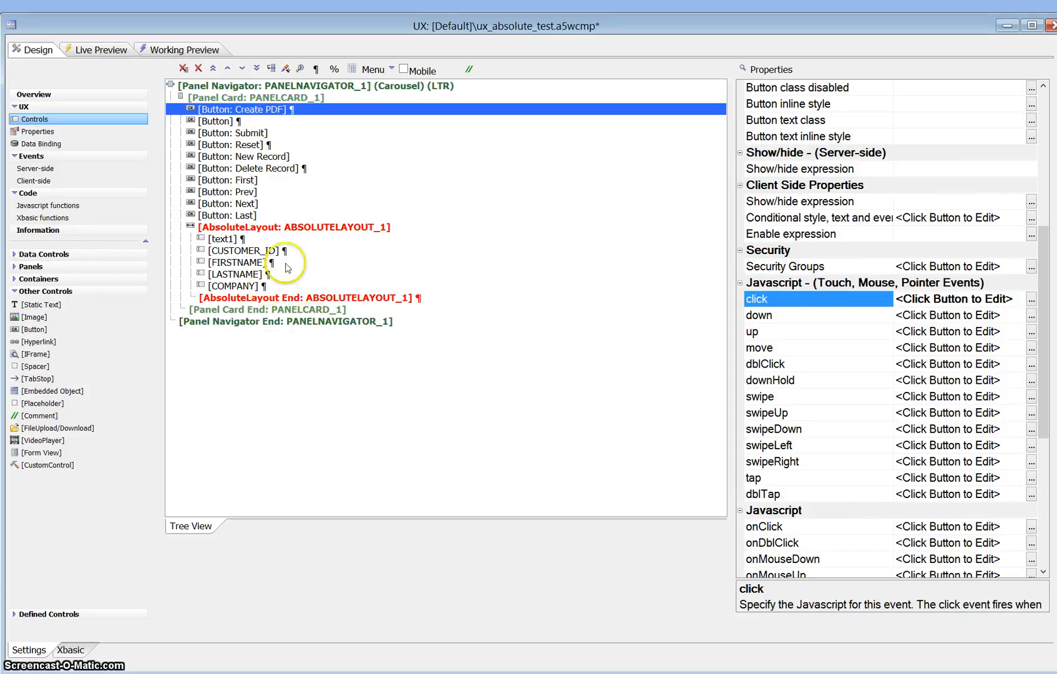
Step: Review the layout container, text1, LASTNAME and COMPANY fields and the Create PDF button's properties
{"action": "left_click", "coordinate": [295, 228]}
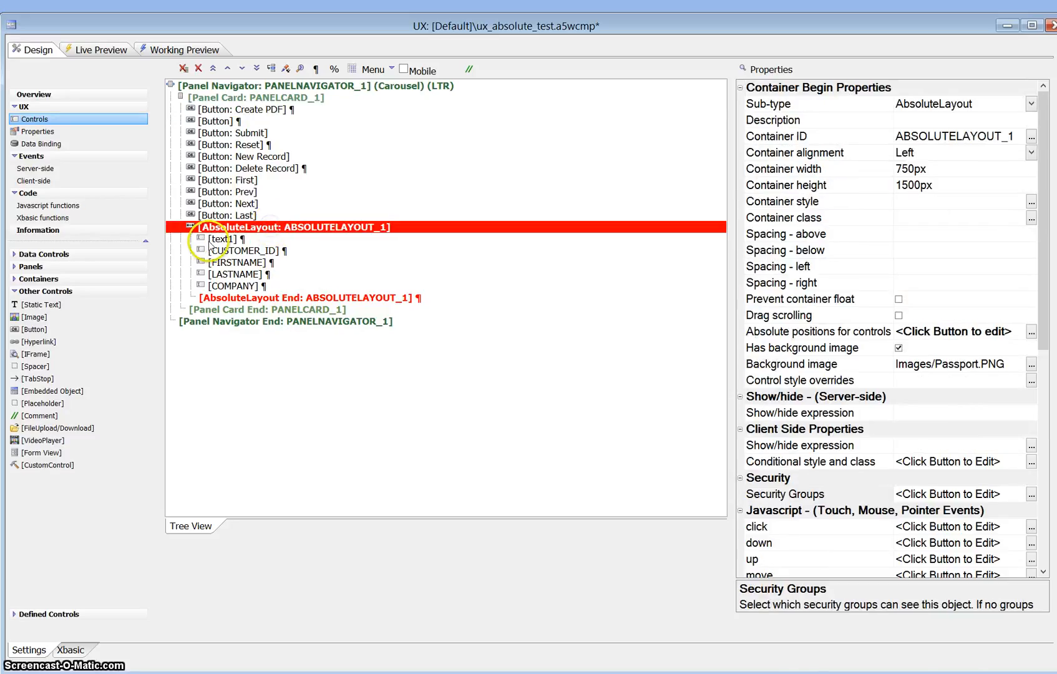
{"action": "left_click", "coordinate": [222, 238]}
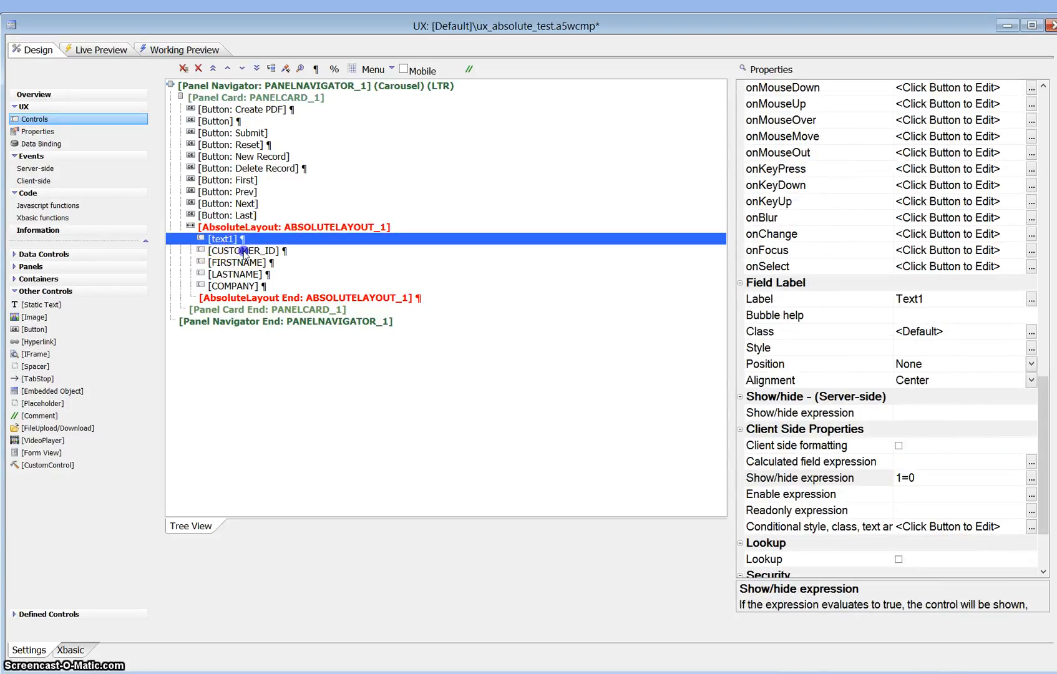
{"action": "left_click", "coordinate": [236, 275]}
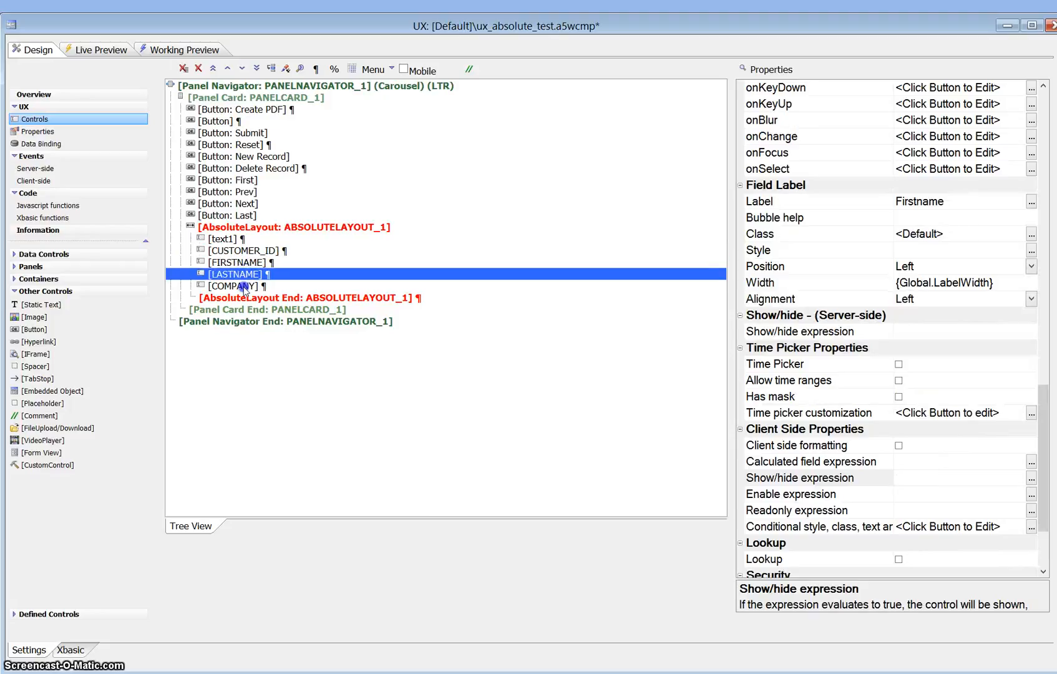
{"action": "left_click", "coordinate": [232, 286]}
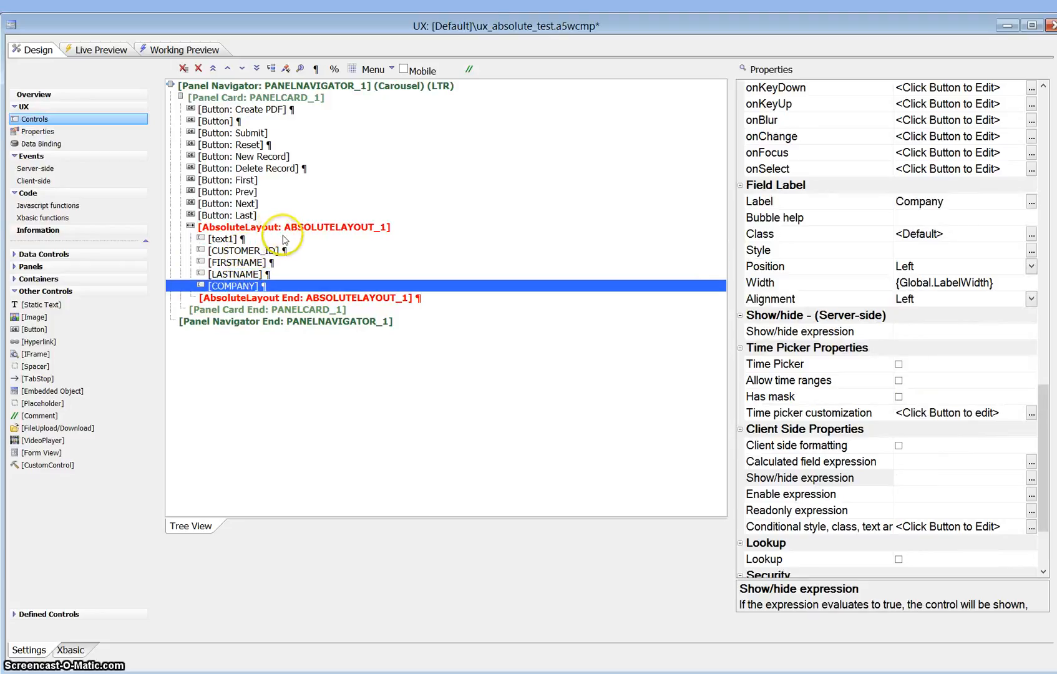
{"action": "mouse_move", "coordinate": [290, 162]}
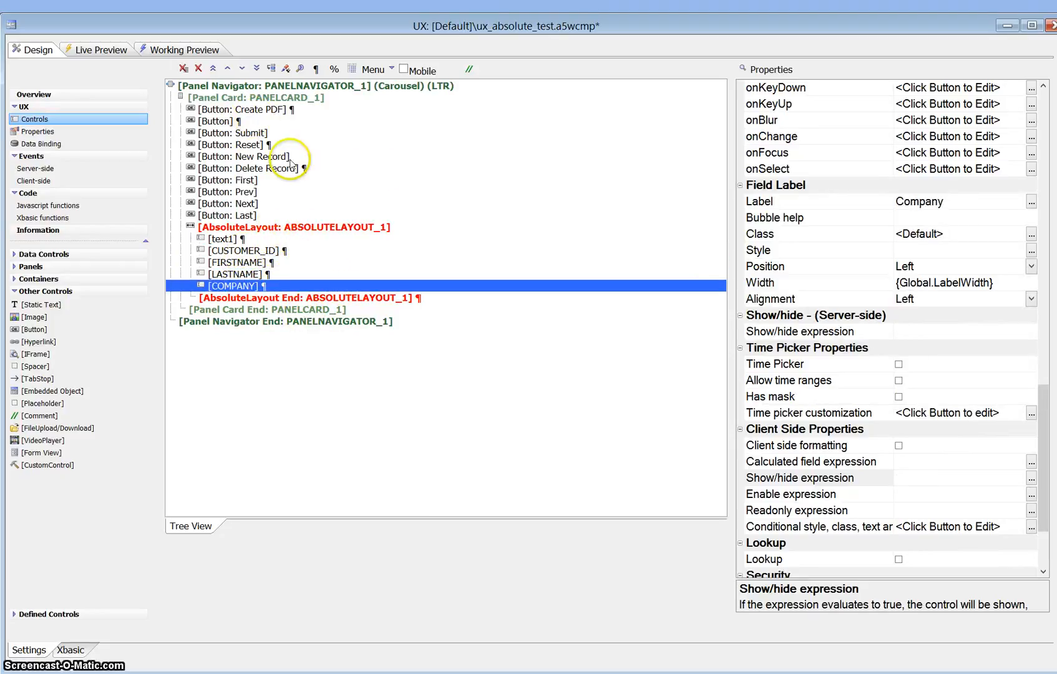
{"action": "mouse_move", "coordinate": [255, 97]}
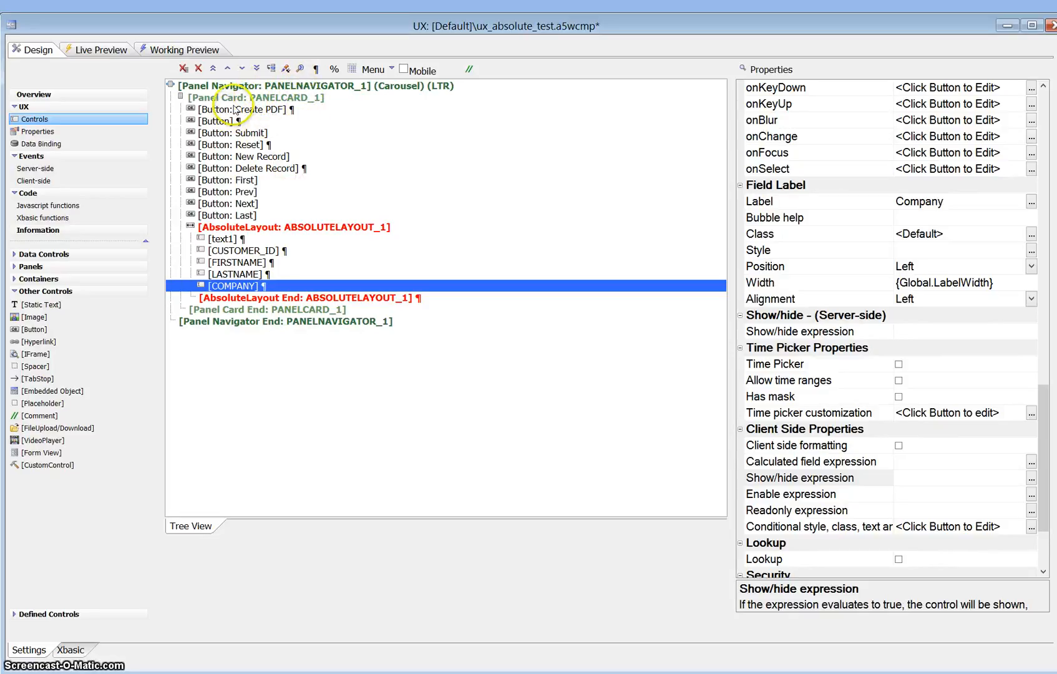
{"action": "left_click", "coordinate": [245, 109]}
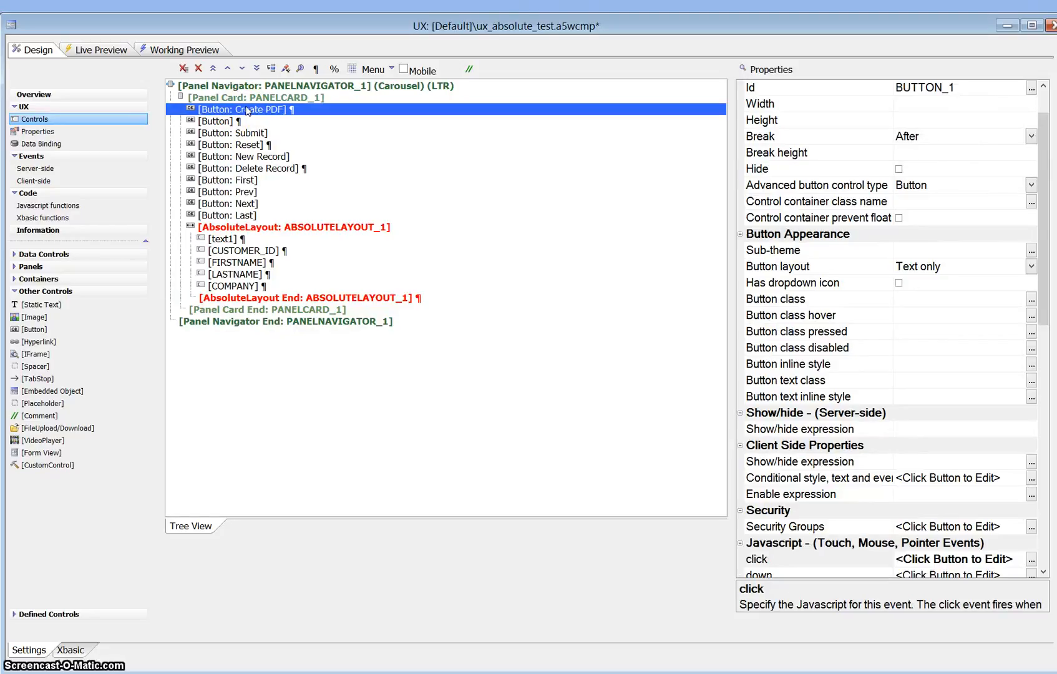
{"action": "mouse_move", "coordinate": [311, 255]}
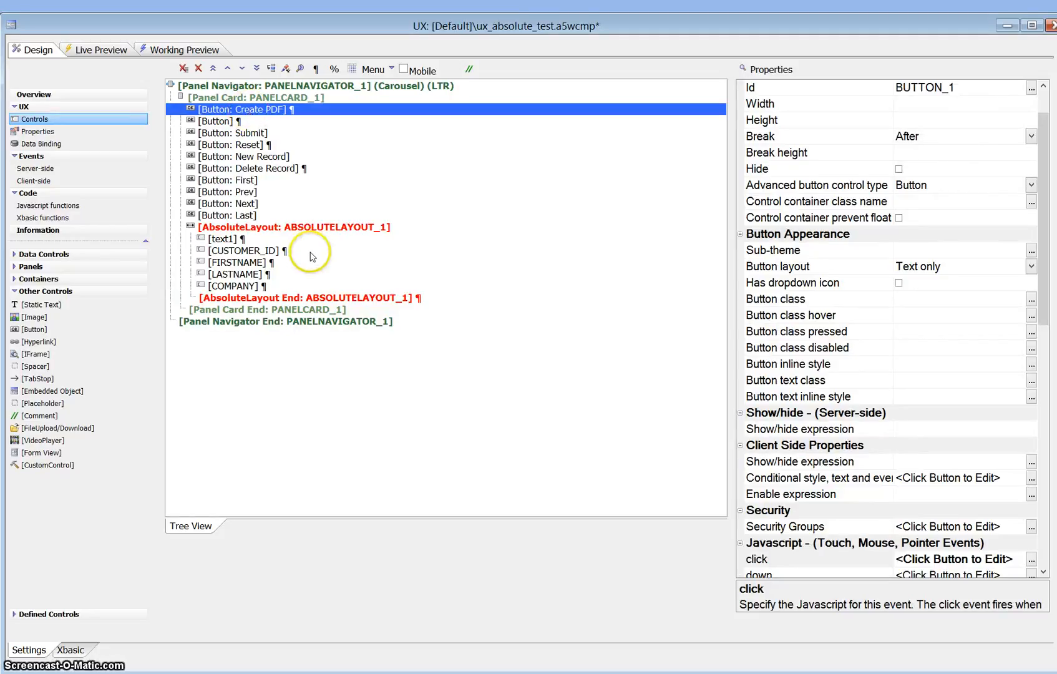
Step: Adjust a field's position in the absolute layout positions editor and close it
{"action": "left_click", "coordinate": [293, 227]}
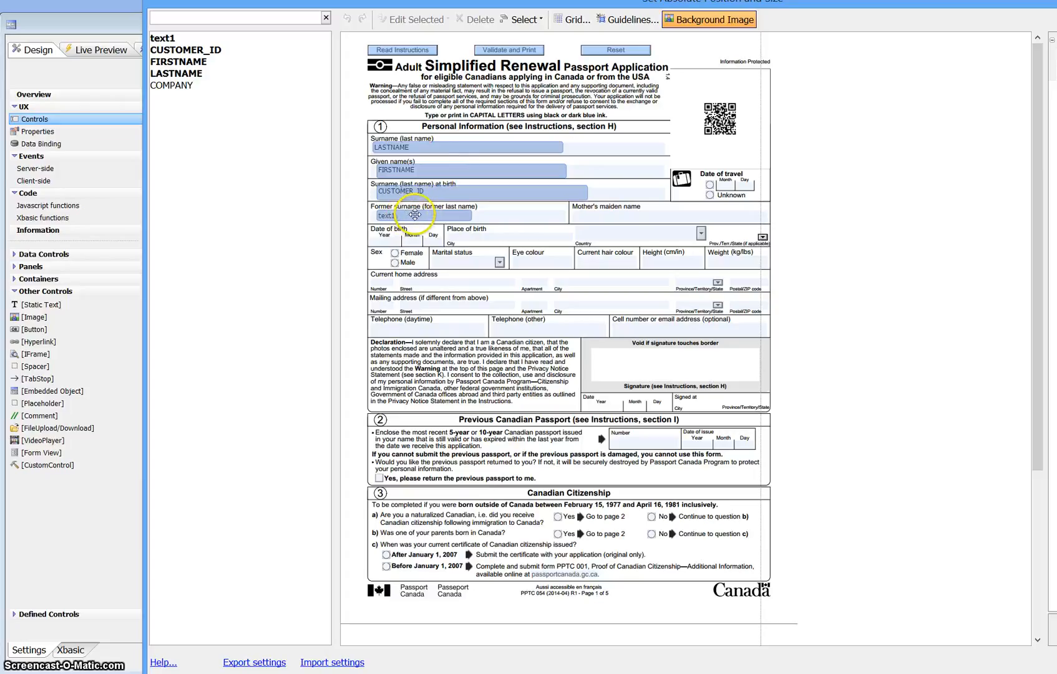
{"action": "left_click_drag", "start_coordinate": [414, 215], "coordinate": [455, 195]}
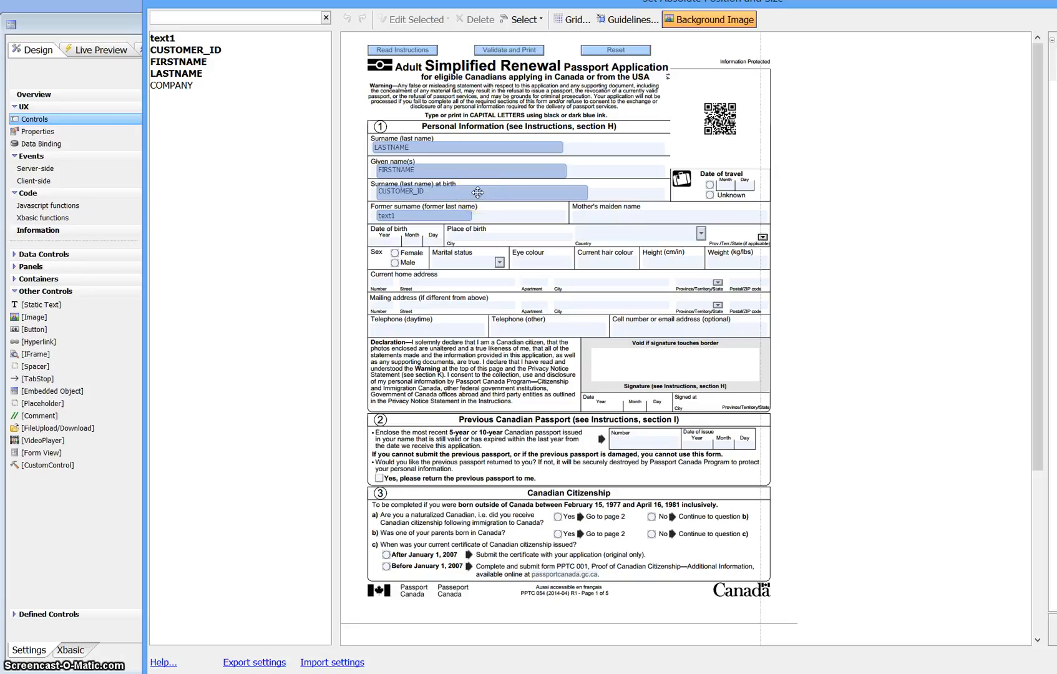
{"action": "left_click", "coordinate": [479, 191]}
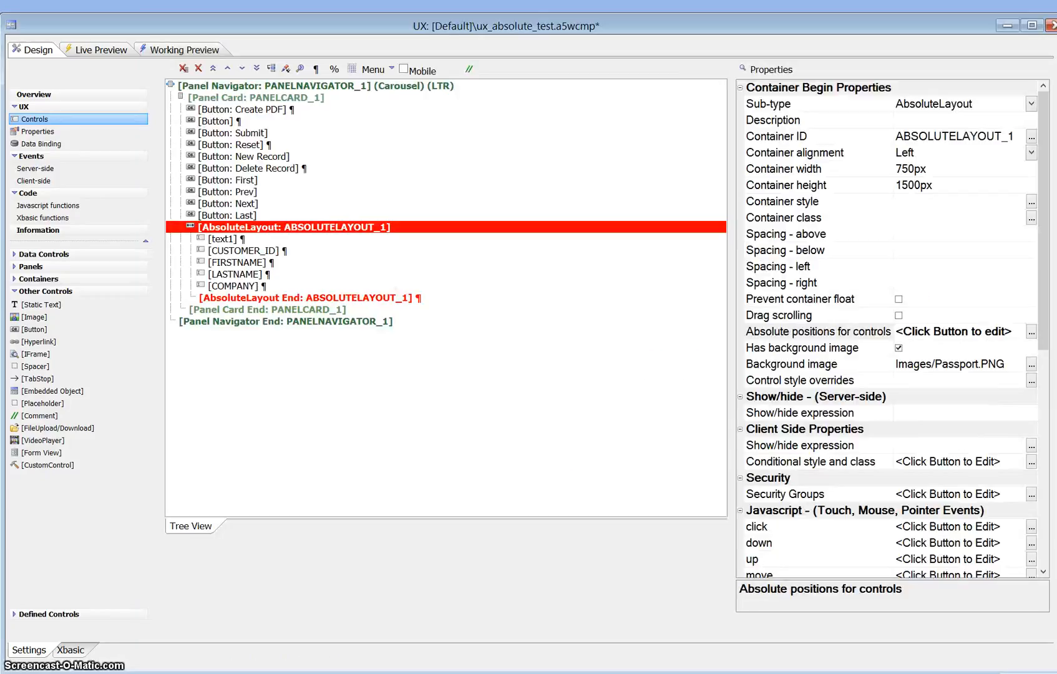
Step: Review the show/hide expressions on text1 and the CUSTOMER_ID field
{"action": "left_click", "coordinate": [222, 239]}
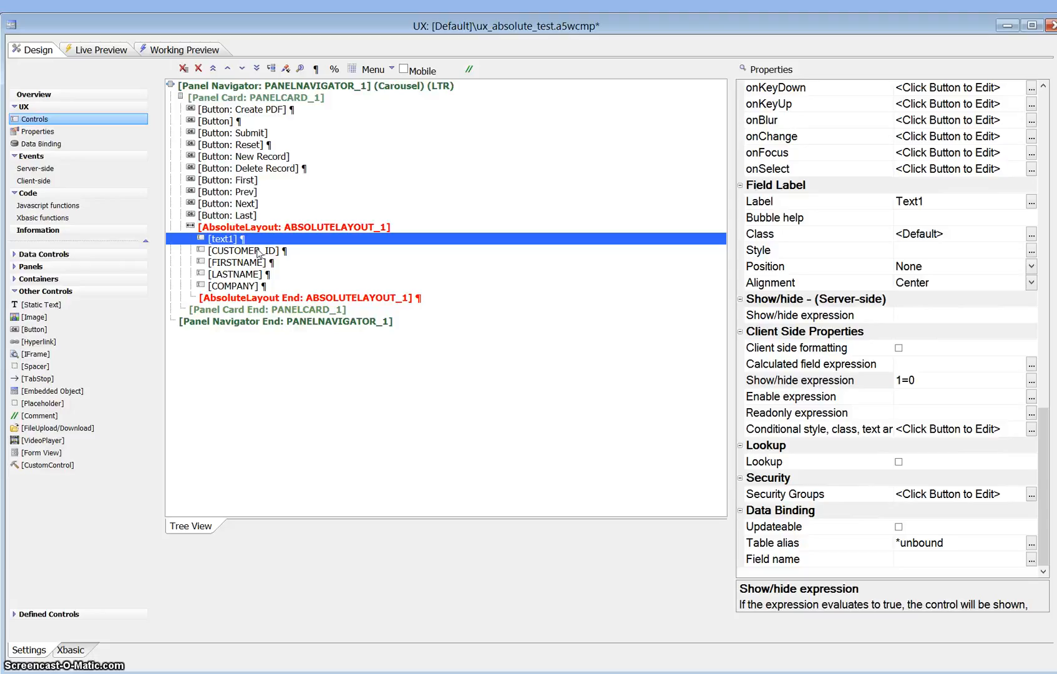
{"action": "left_click", "coordinate": [246, 250]}
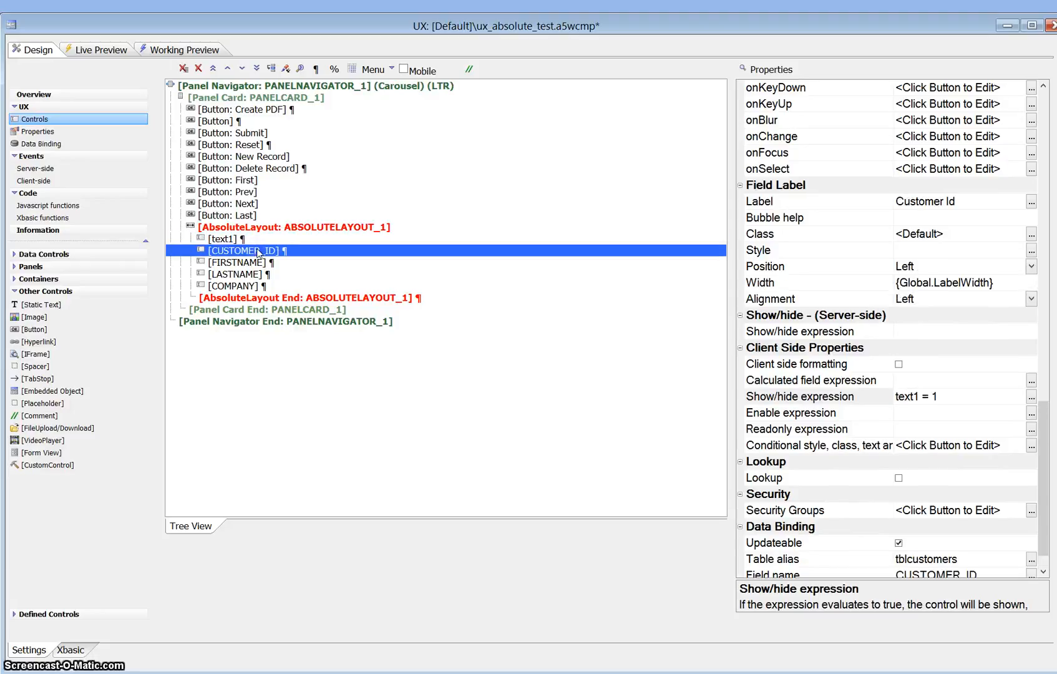
{"action": "left_click", "coordinate": [957, 397]}
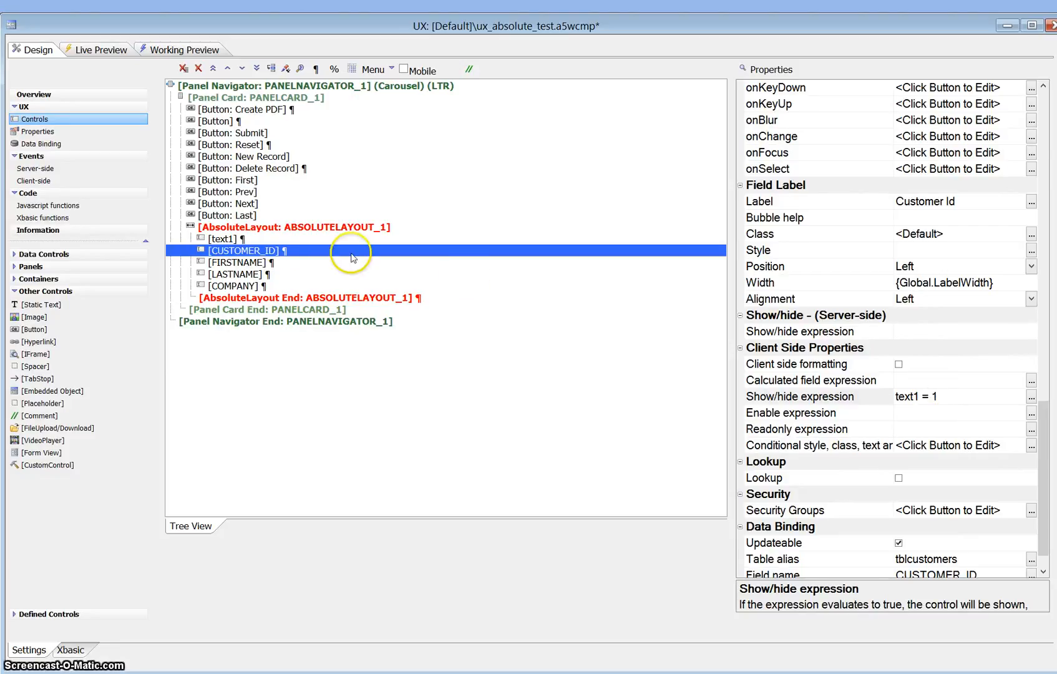
{"action": "left_click", "coordinate": [223, 239]}
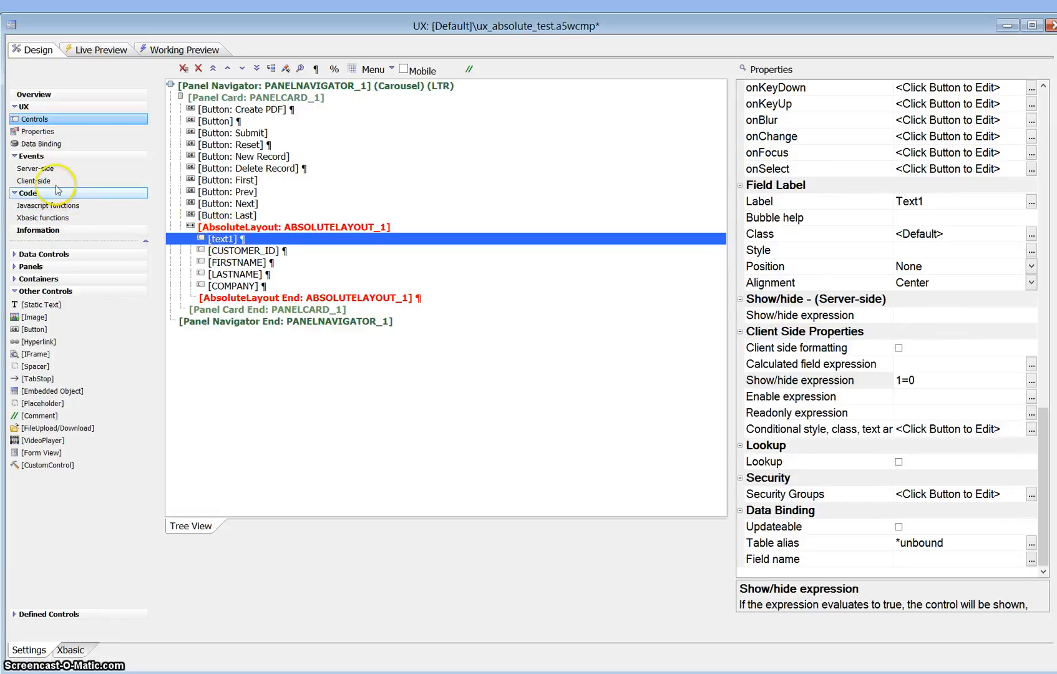
Step: Check the onRenderComplete setValue code in the client-side events, then return to controls
{"action": "left_click", "coordinate": [35, 181]}
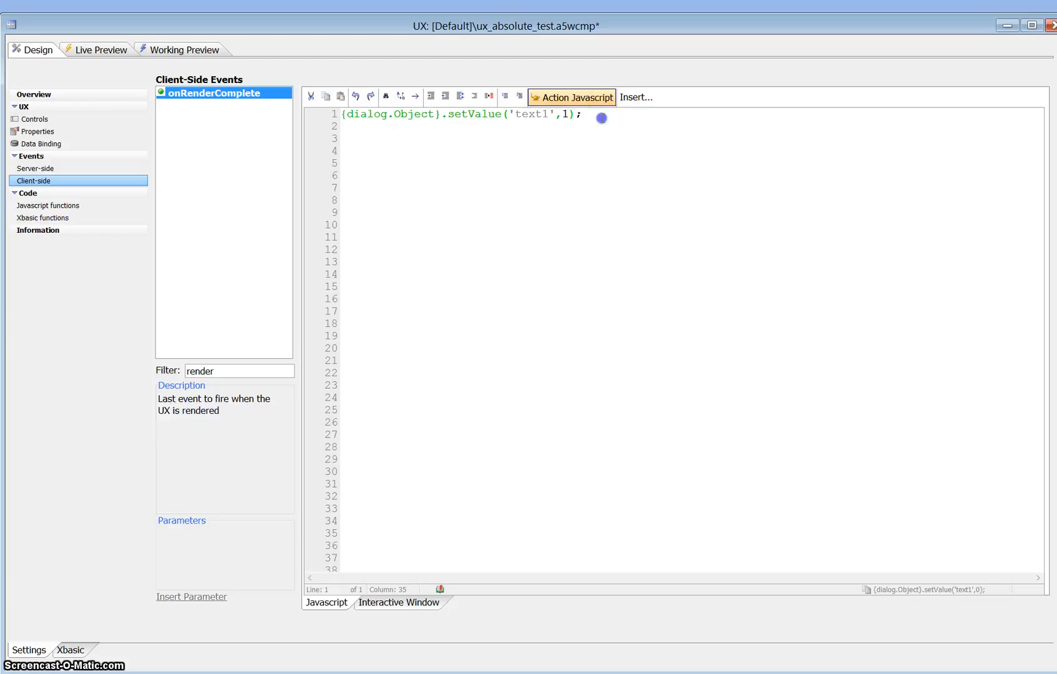
{"action": "left_click", "coordinate": [329, 114]}
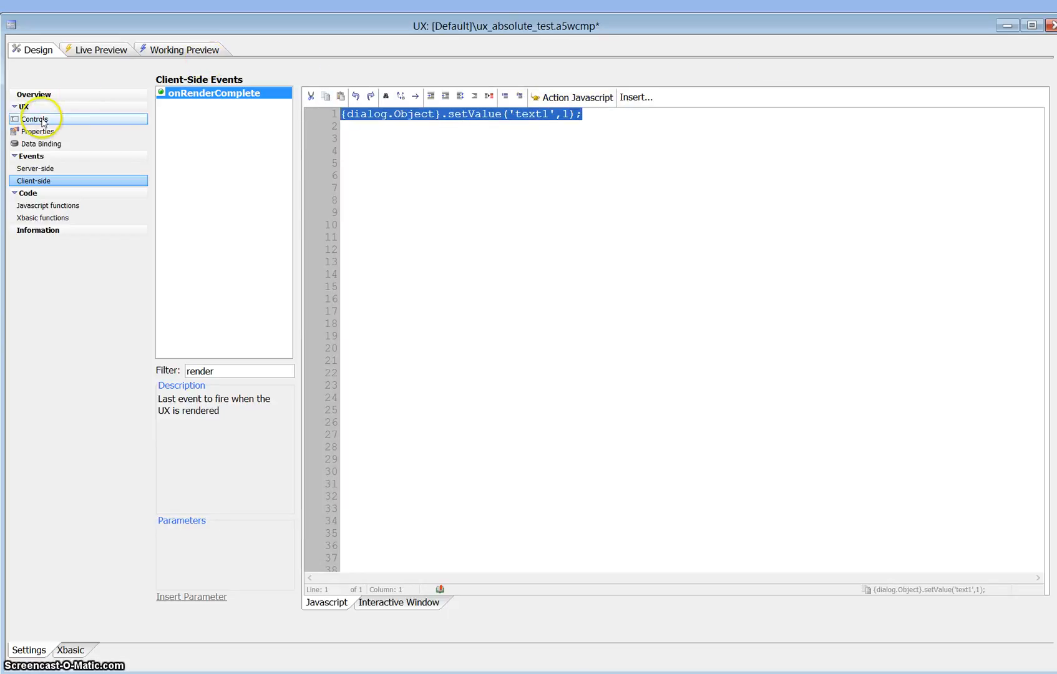
{"action": "left_click", "coordinate": [35, 119]}
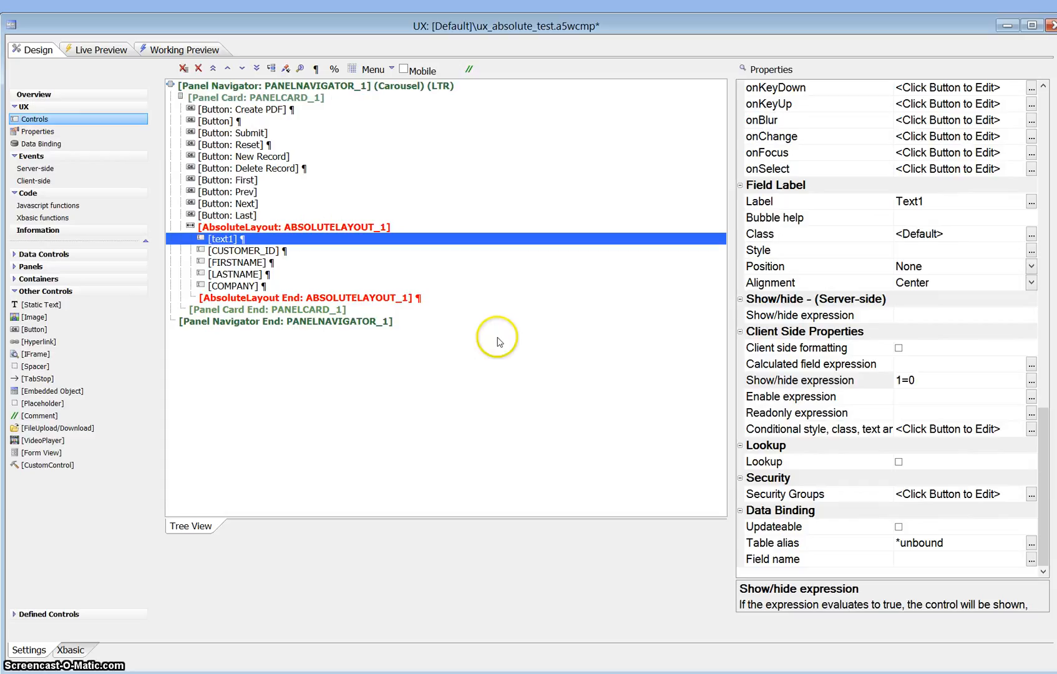
{"action": "mouse_move", "coordinate": [270, 109]}
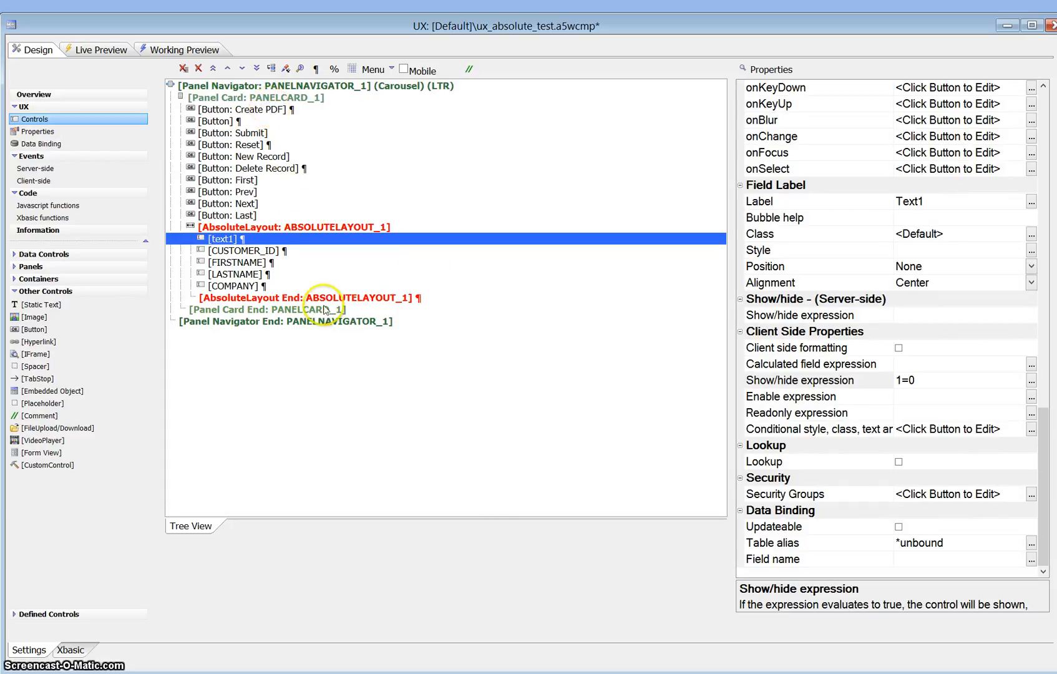
Step: Fast-preview the form and generate a PDF, cancelling the File Download prompt
{"action": "left_click", "coordinate": [101, 50]}
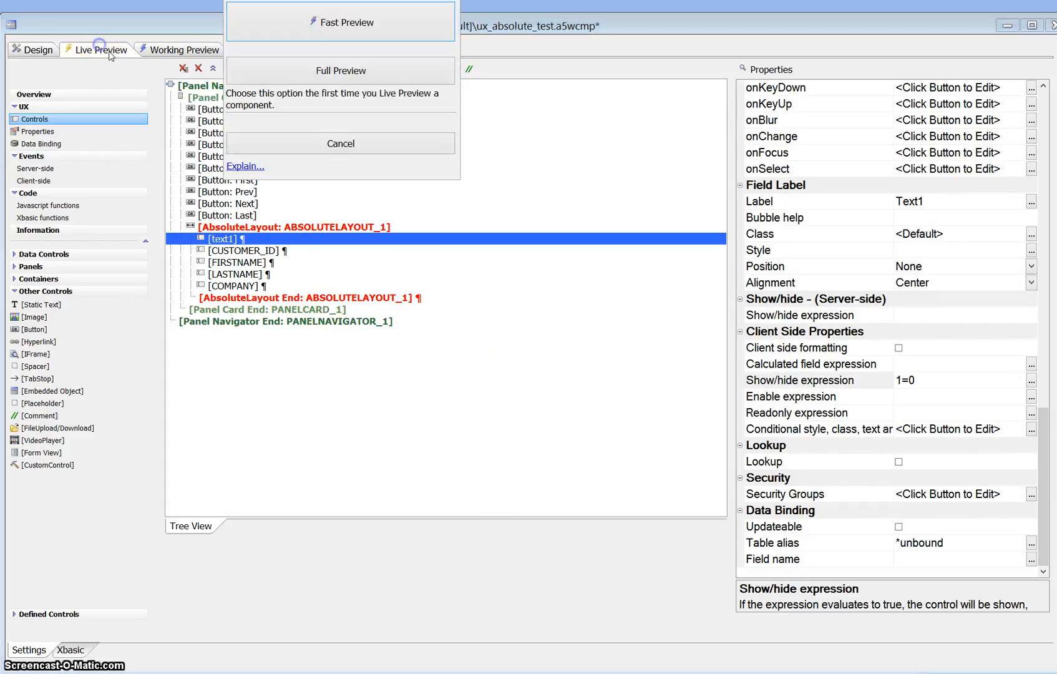
{"action": "left_click", "coordinate": [340, 22]}
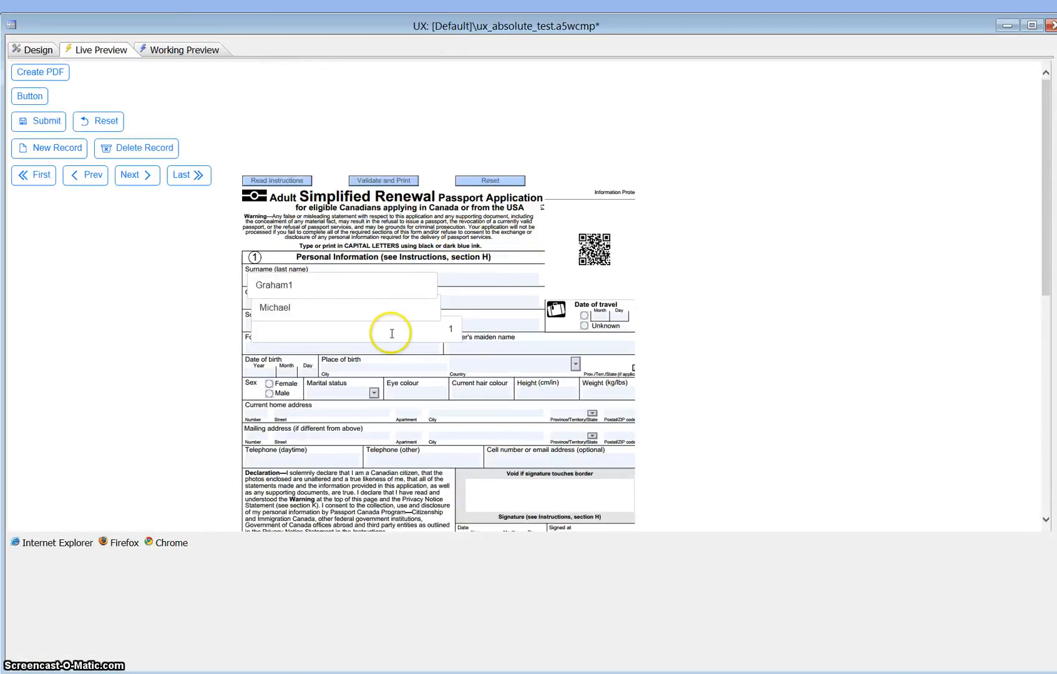
{"action": "left_click", "coordinate": [309, 284]}
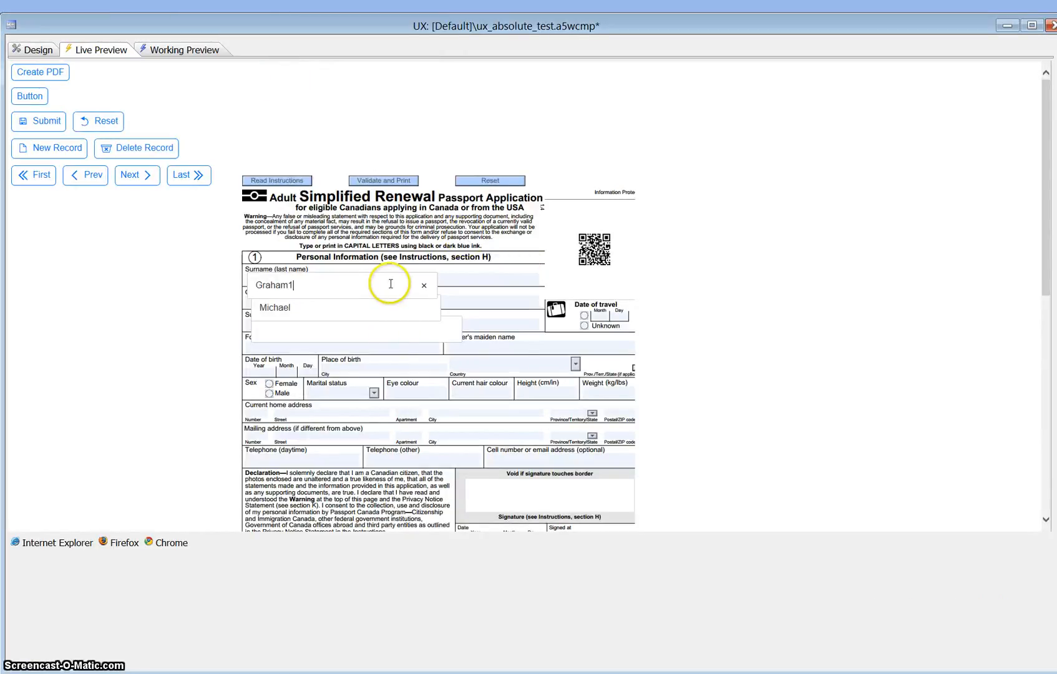
{"action": "left_click", "coordinate": [40, 72]}
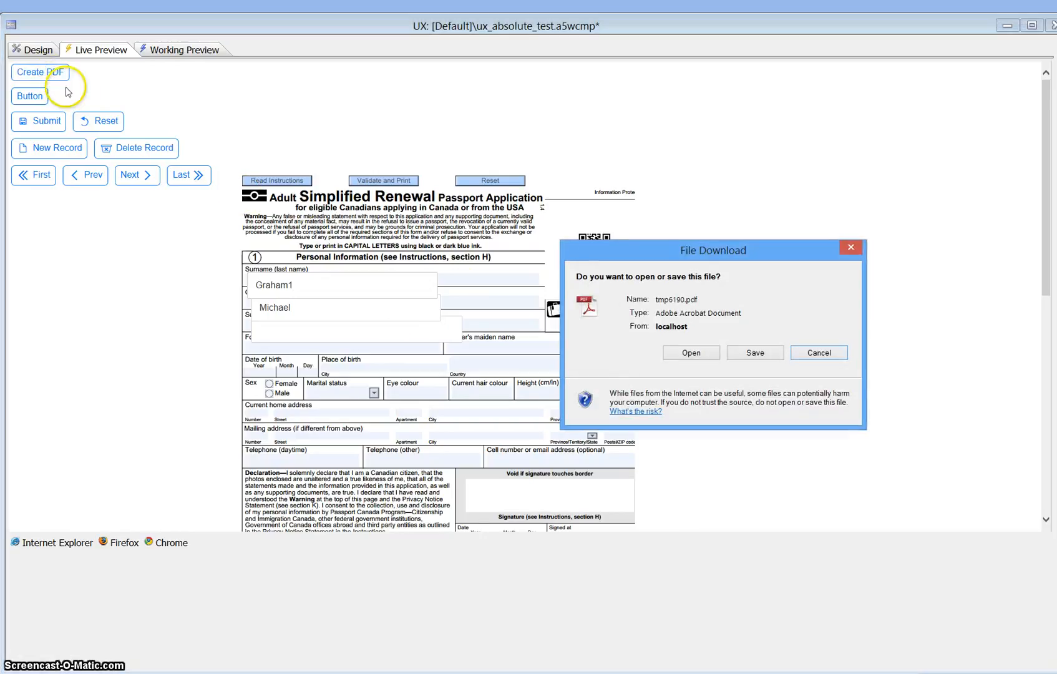
{"action": "left_click", "coordinate": [690, 352]}
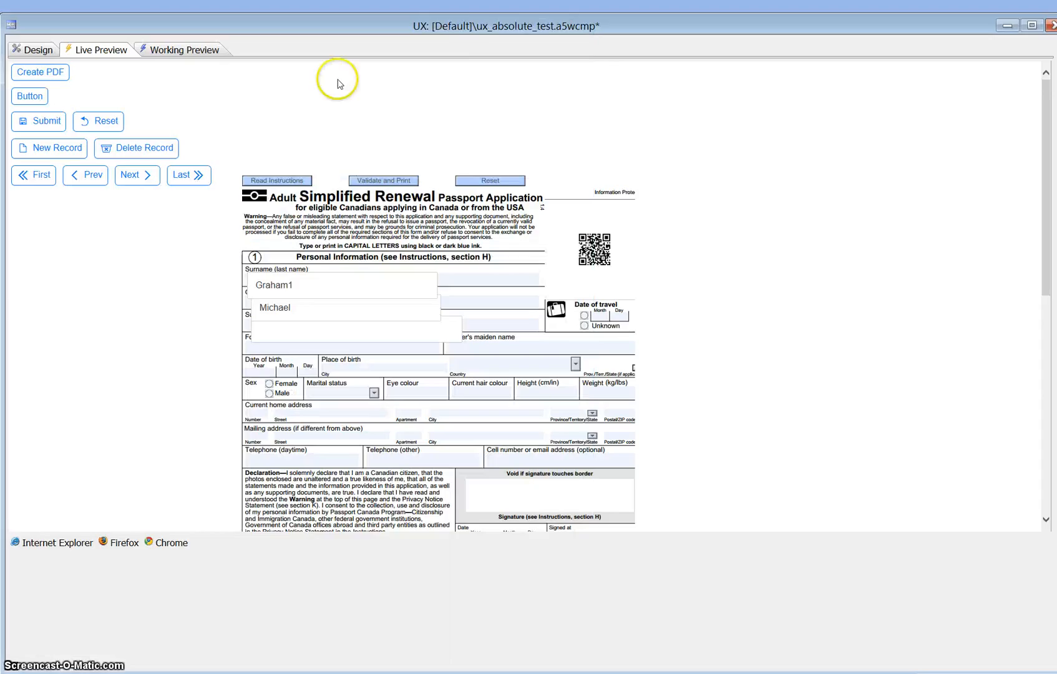
Step: Open the Create PDF button's click event and switch its actions to Text mode
{"action": "left_click", "coordinate": [38, 49]}
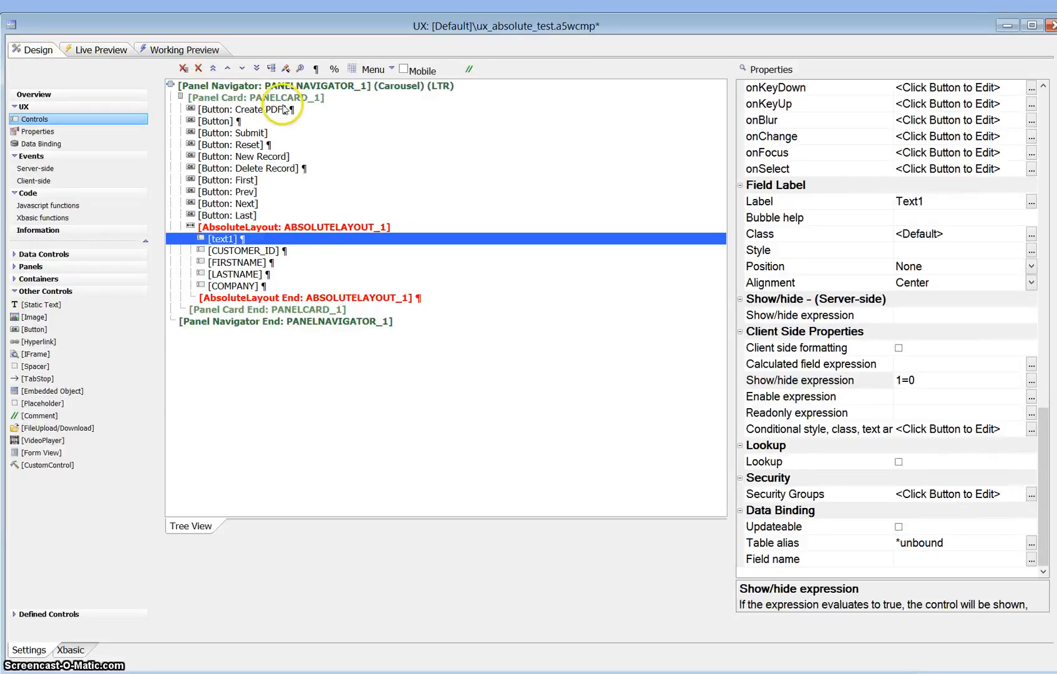
{"action": "left_click", "coordinate": [242, 109]}
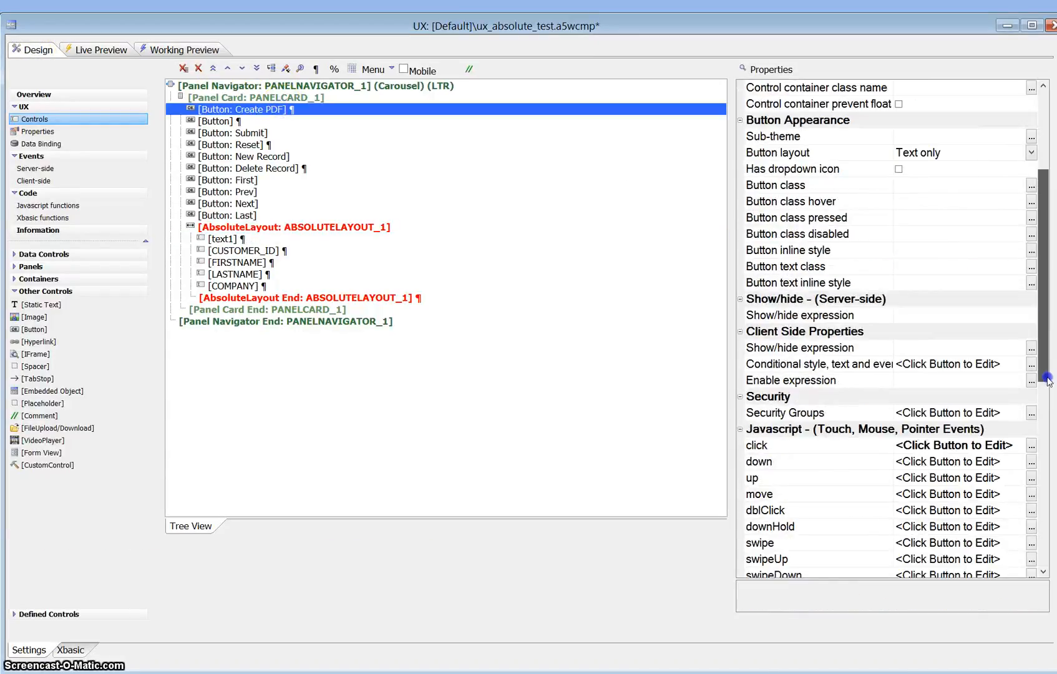
{"action": "left_click", "coordinate": [1031, 445]}
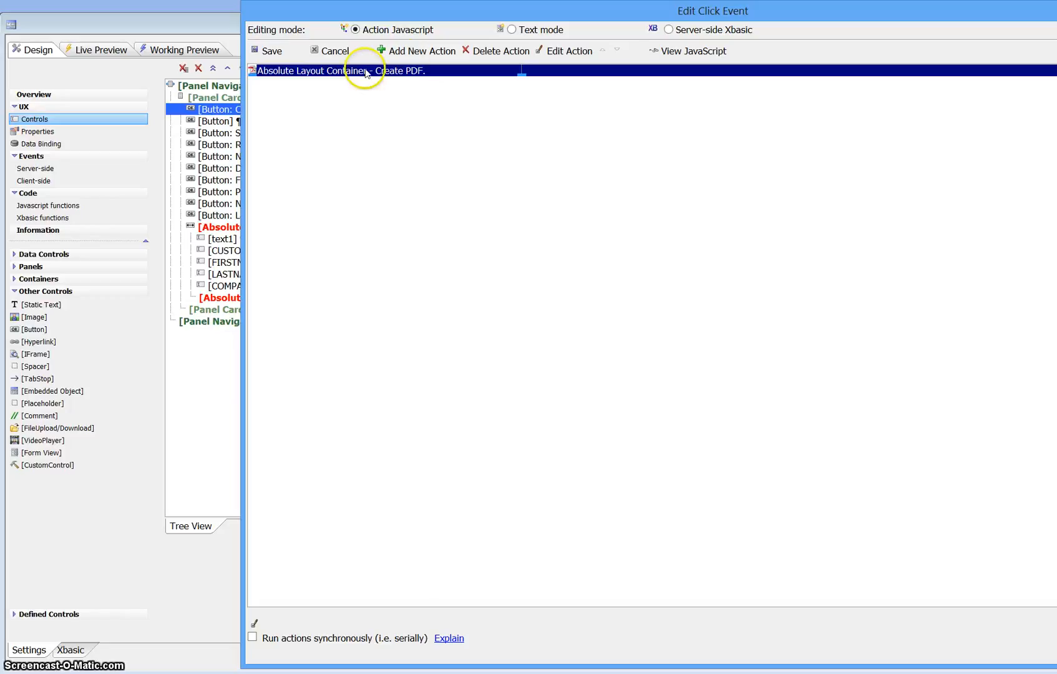
{"action": "left_click", "coordinate": [510, 30]}
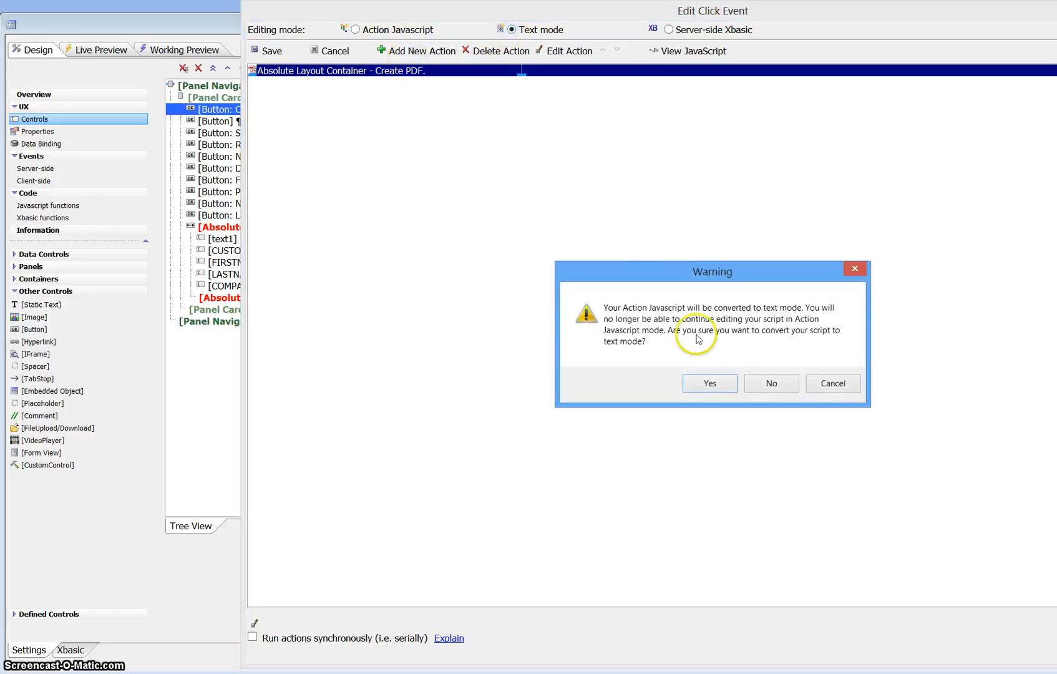
Step: Confirm the text conversion, change setValue('text1',1) to setValue('text1',0) and save the script
{"action": "left_click", "coordinate": [709, 383]}
{"action": "type", "text": "{dialog.Object}.setValue('text1',1);"}
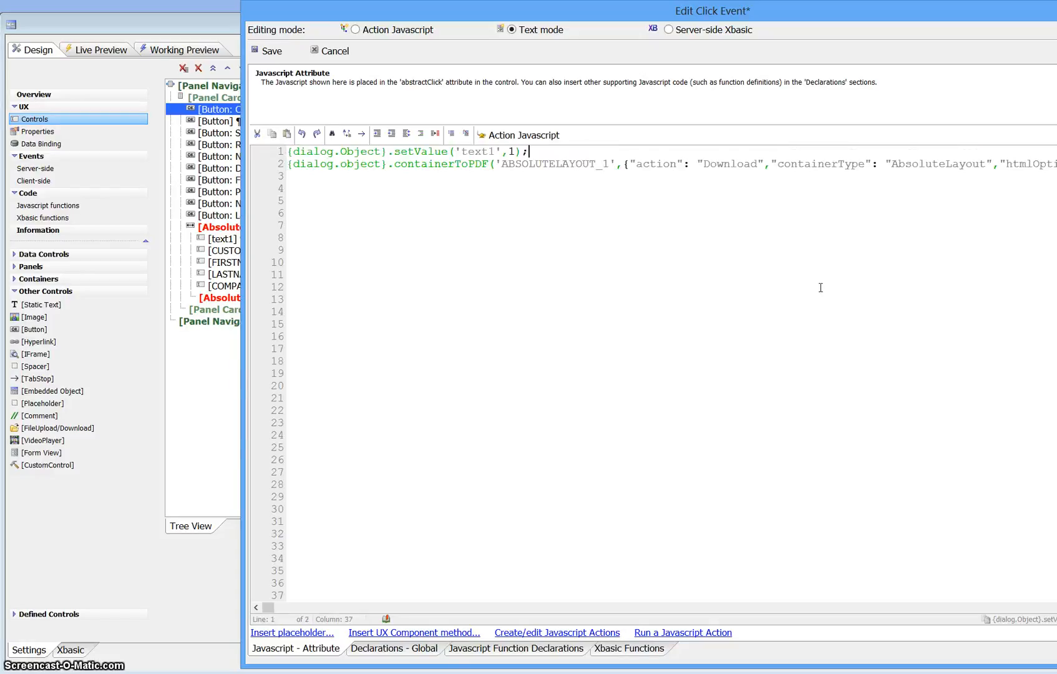
{"action": "key", "text": "Backspace"}
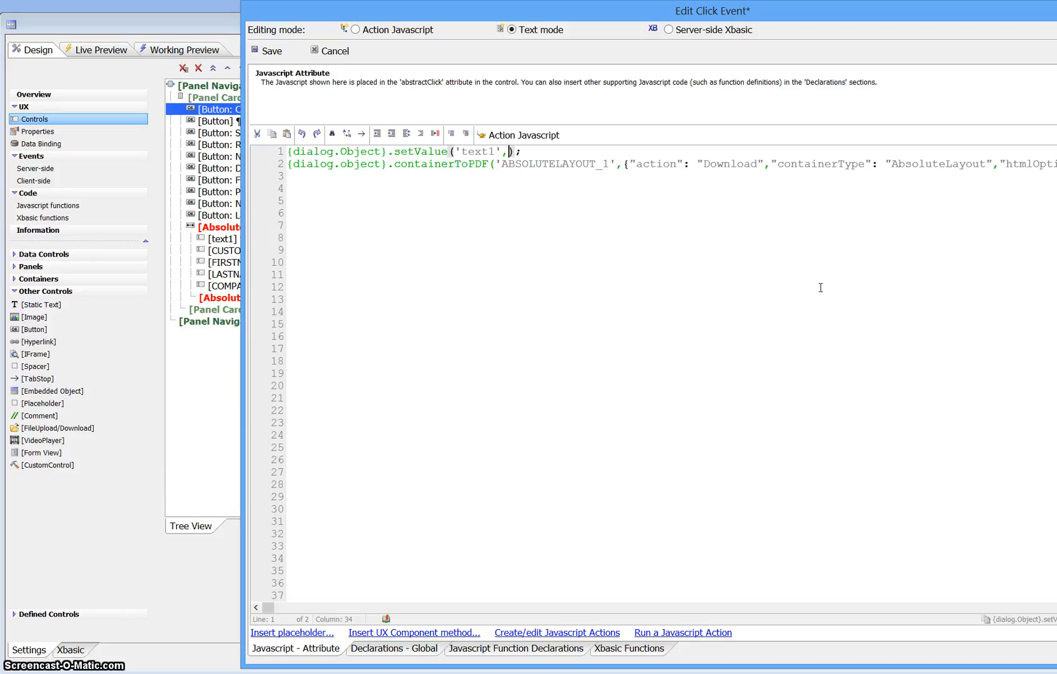
{"action": "type", "text": "0"}
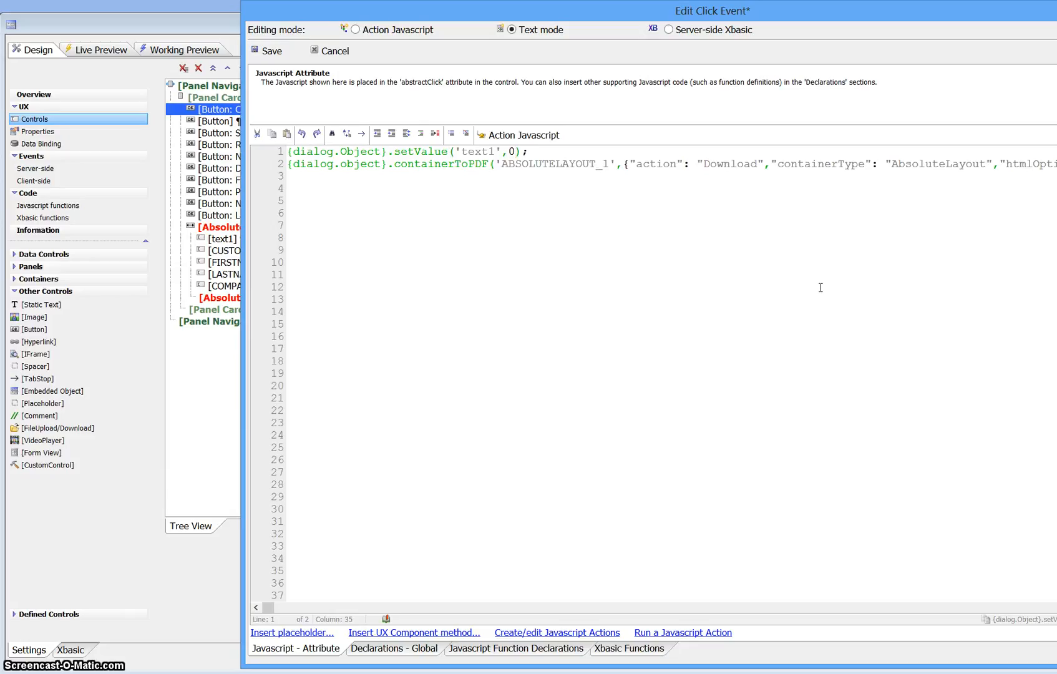
{"action": "left_click", "coordinate": [521, 151]}
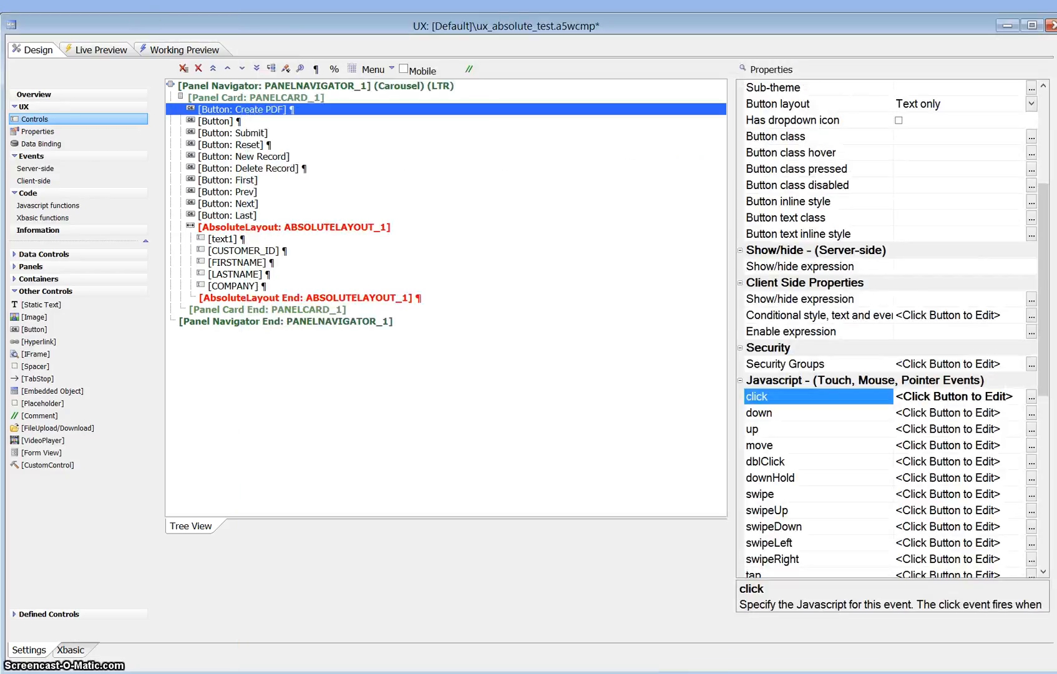
Step: Run a full preview, generate the PDF and open it from the File Download dialog
{"action": "left_click", "coordinate": [100, 49]}
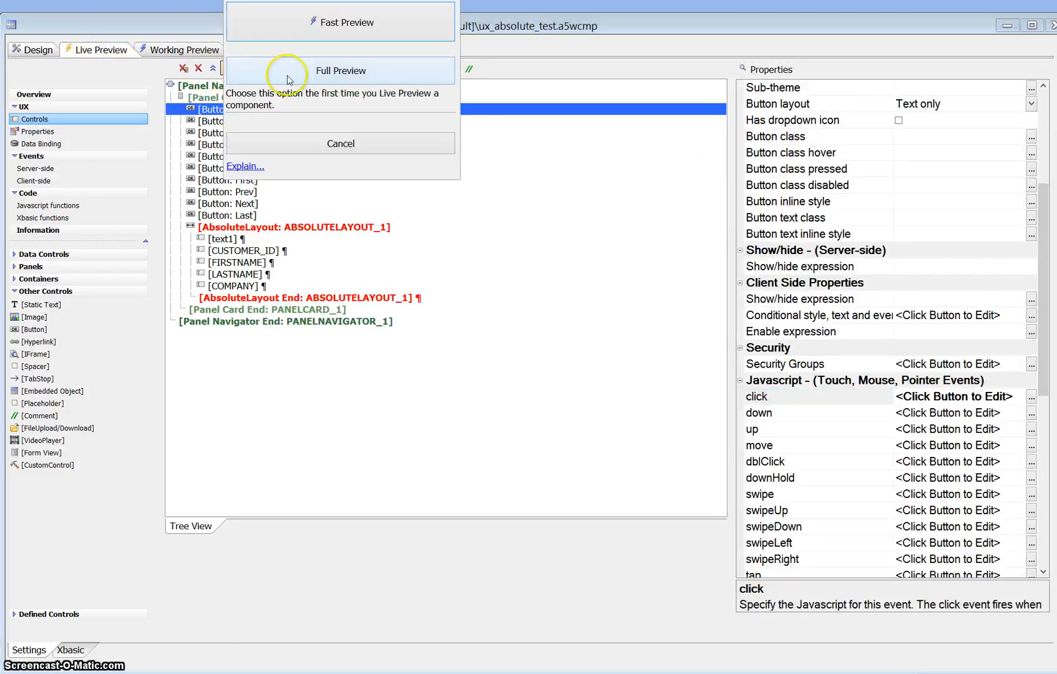
{"action": "left_click", "coordinate": [340, 71]}
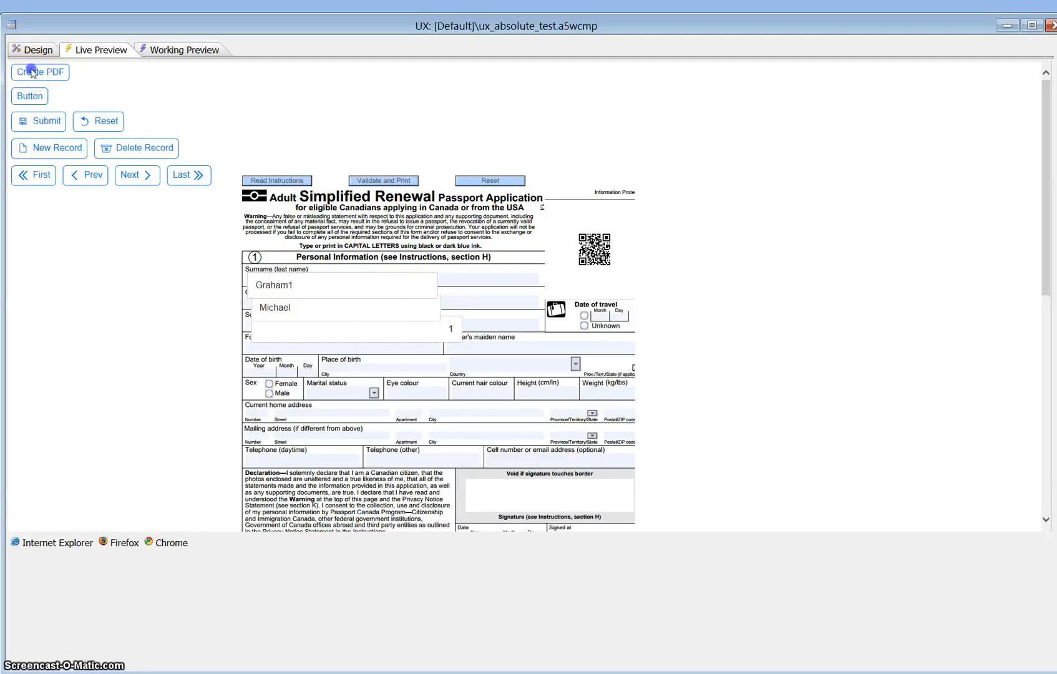
{"action": "left_click", "coordinate": [39, 73]}
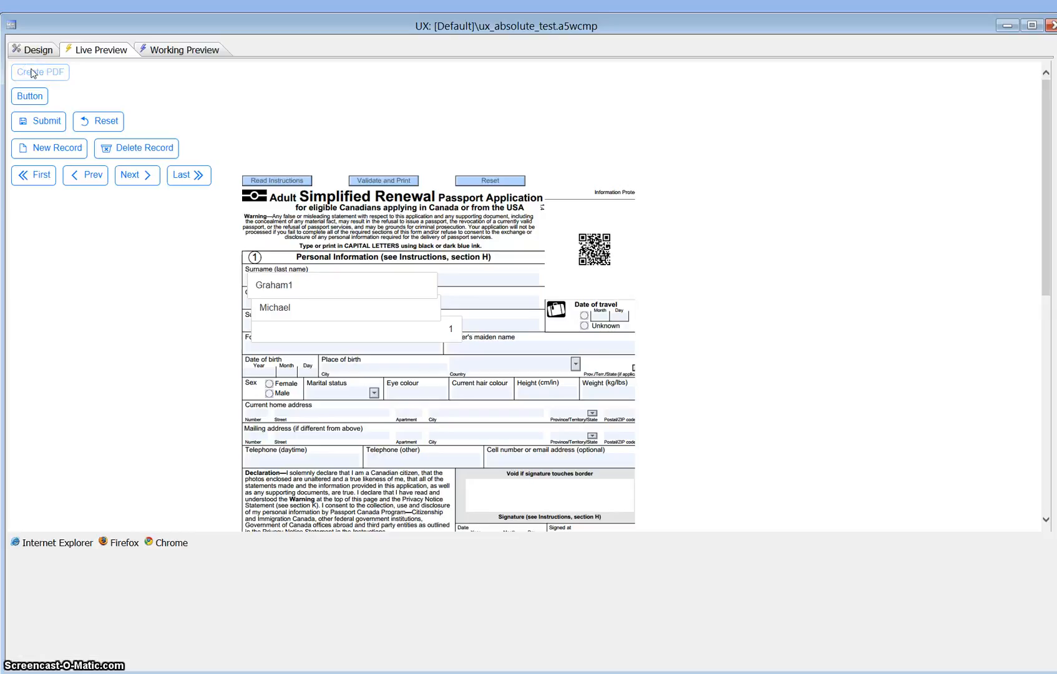
{"action": "left_click", "coordinate": [39, 72]}
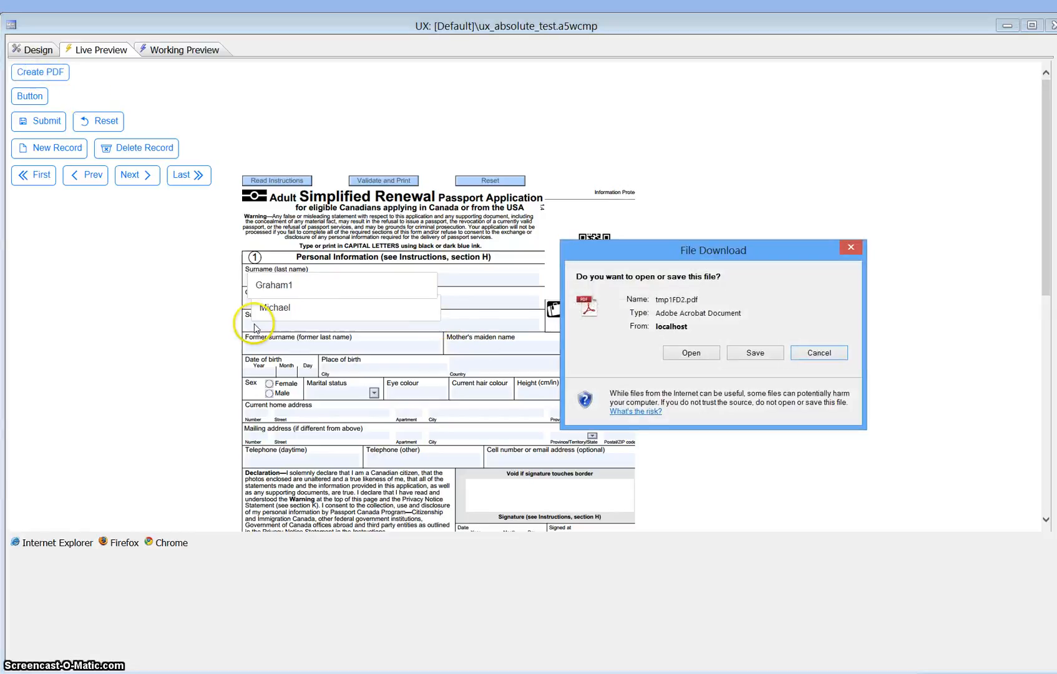
{"action": "mouse_move", "coordinate": [484, 329]}
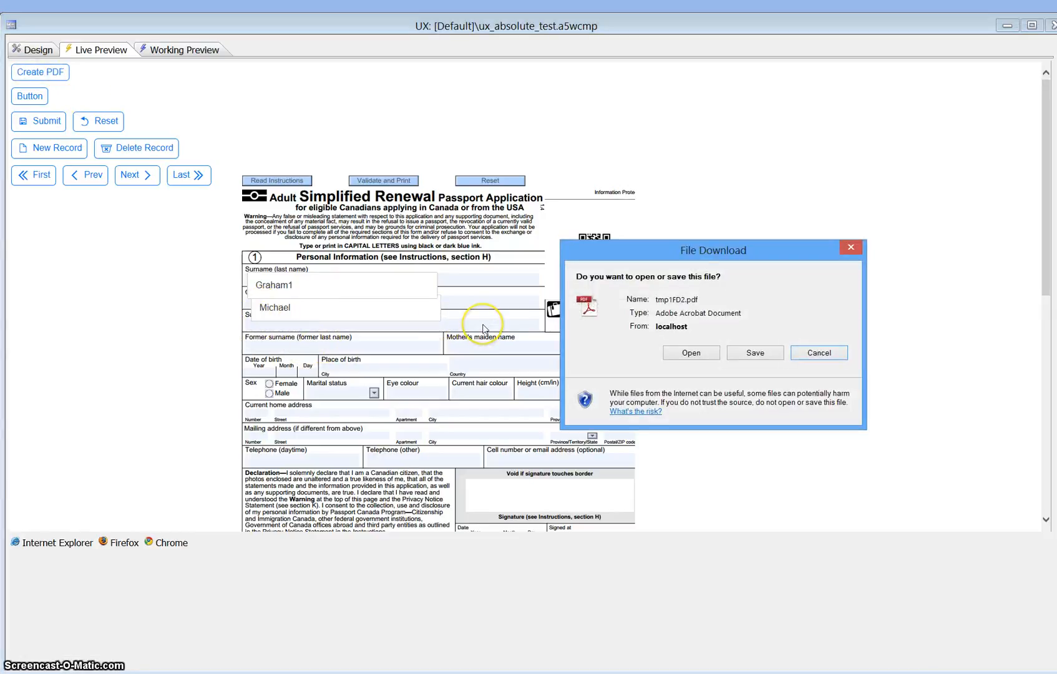
{"action": "left_click", "coordinate": [690, 352]}
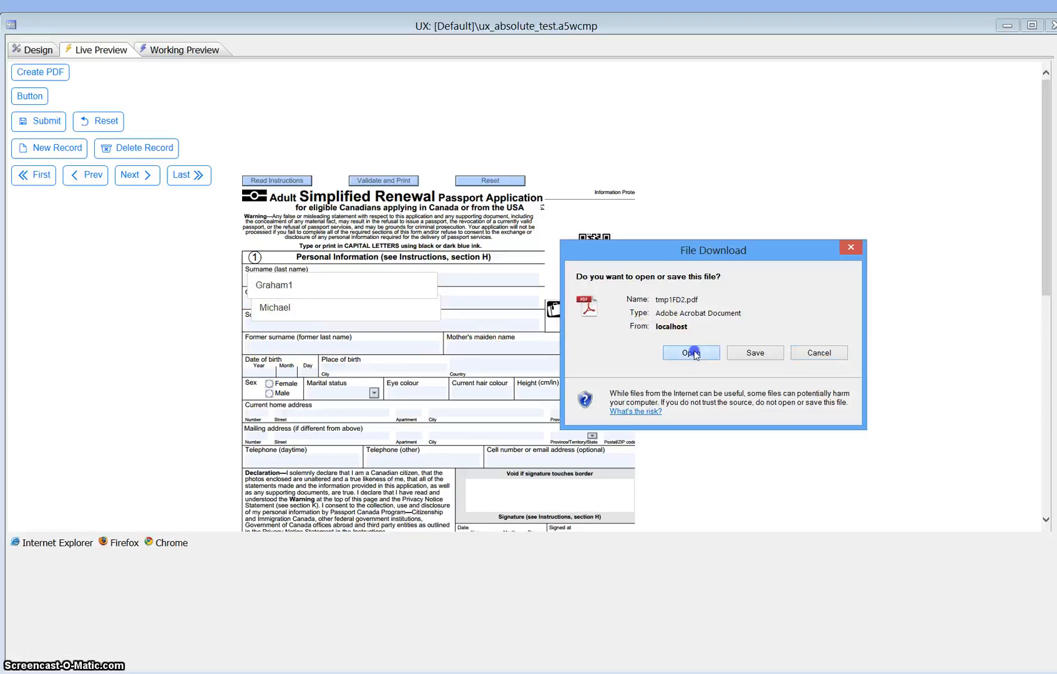
{"action": "left_click", "coordinate": [691, 352]}
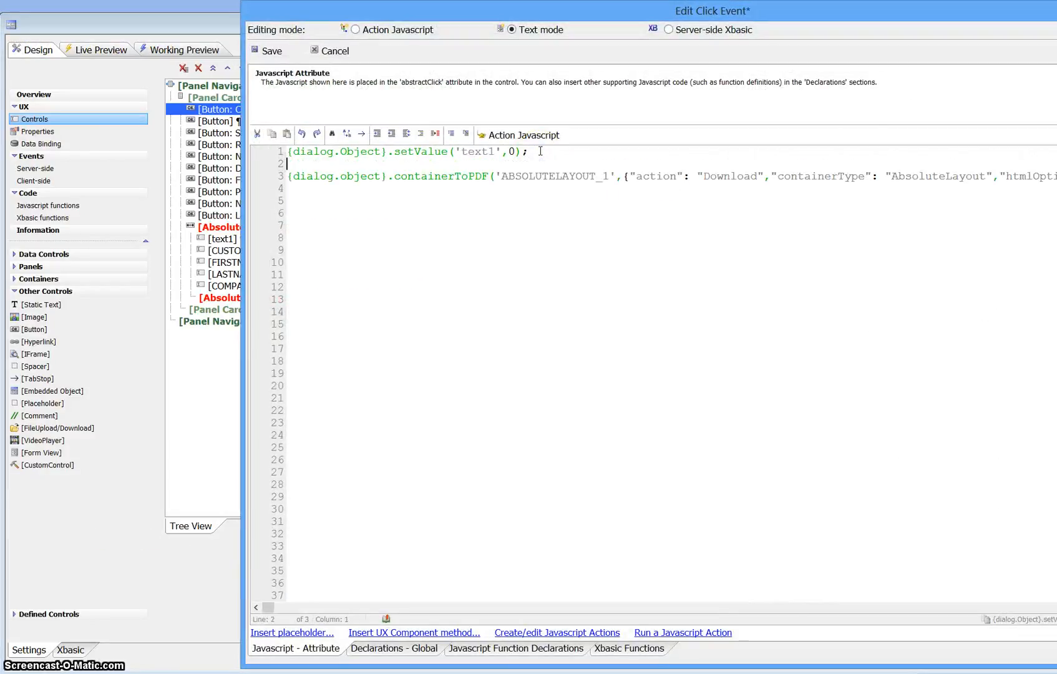
Step: Wrap the containerToPDF call in setTimeout(function(){ ... },50);
{"action": "type", "text": "setTimeout ("}
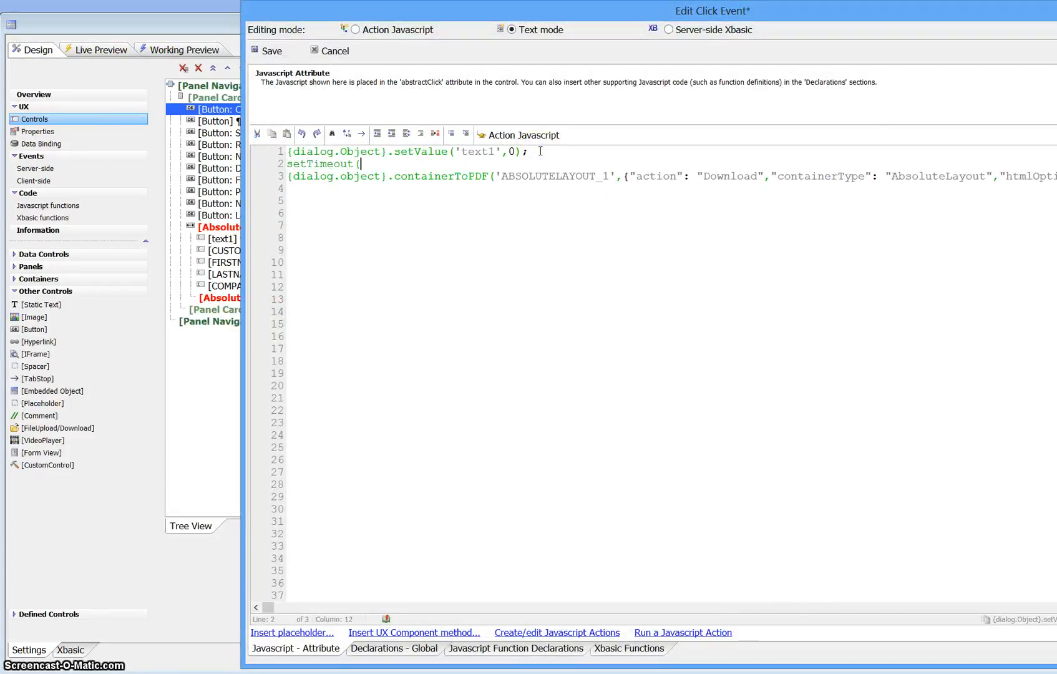
{"action": "type", "text": "function()"}
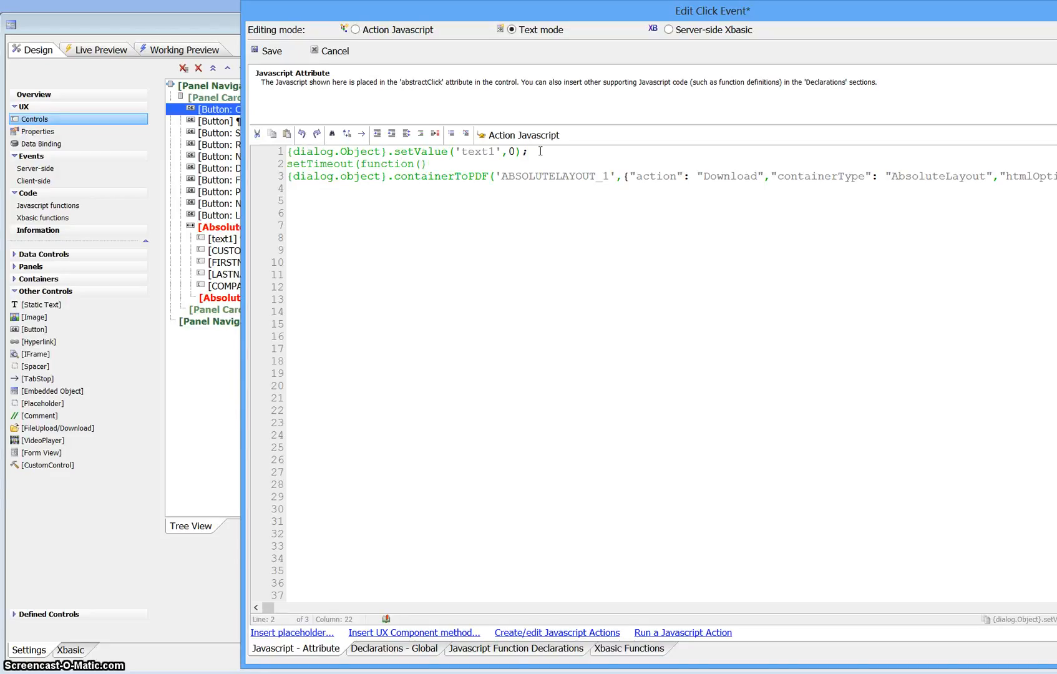
{"action": "type", "text": "{"}
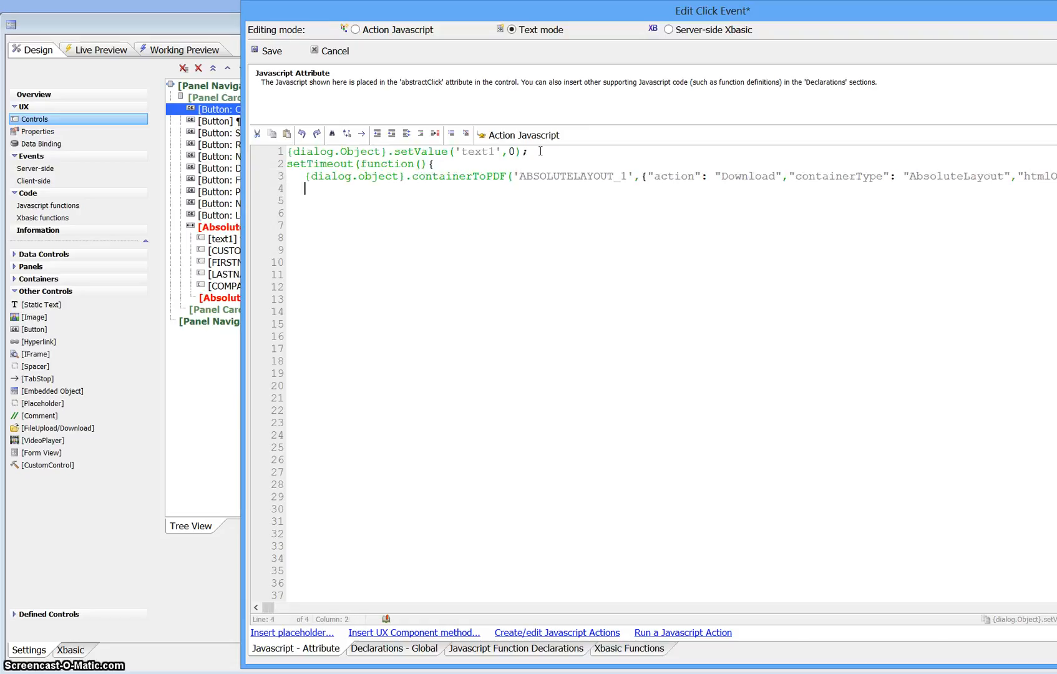
{"action": "type", "text": "}"}
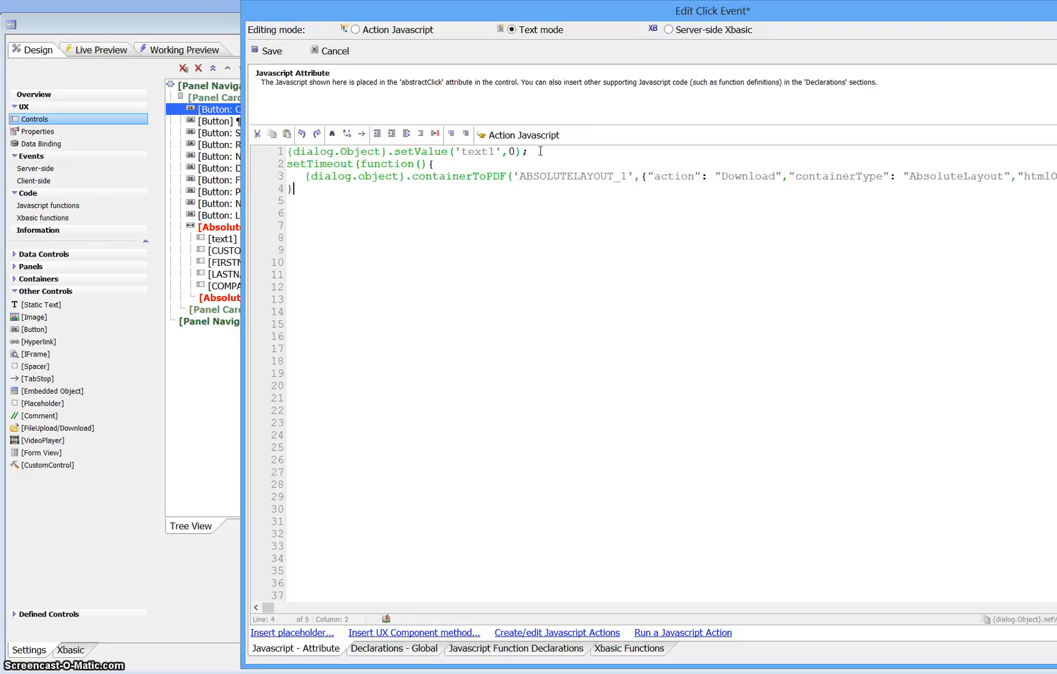
{"action": "type", "text": ",50);"}
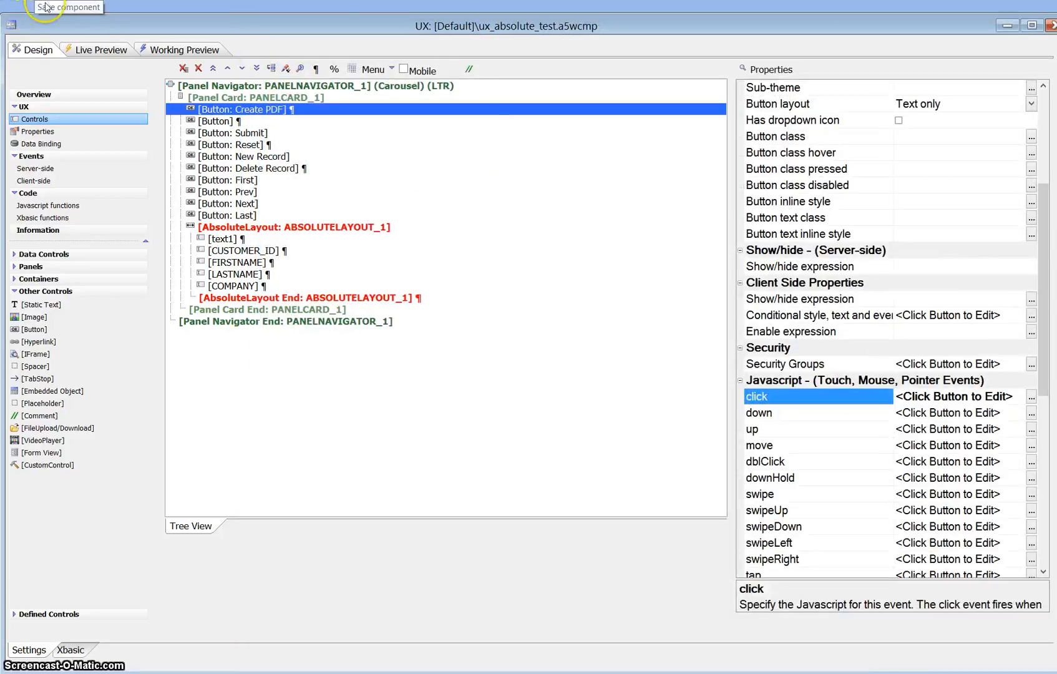
Step: Run a full preview, generate the PDF and open it, now showing no customer ID value
{"action": "left_click", "coordinate": [101, 49]}
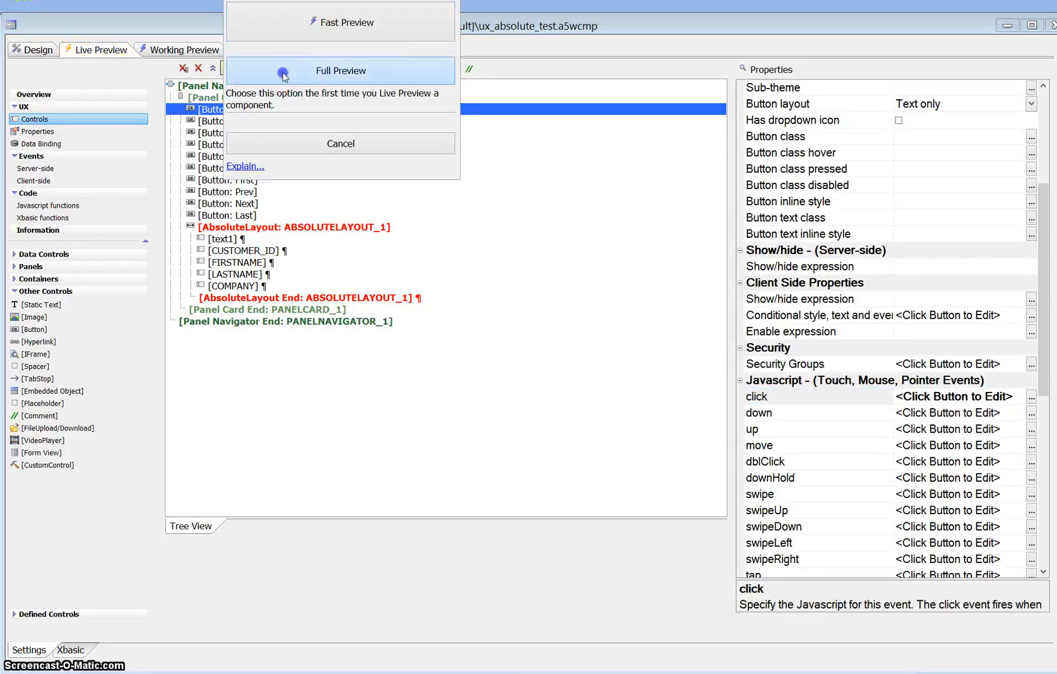
{"action": "left_click", "coordinate": [340, 71]}
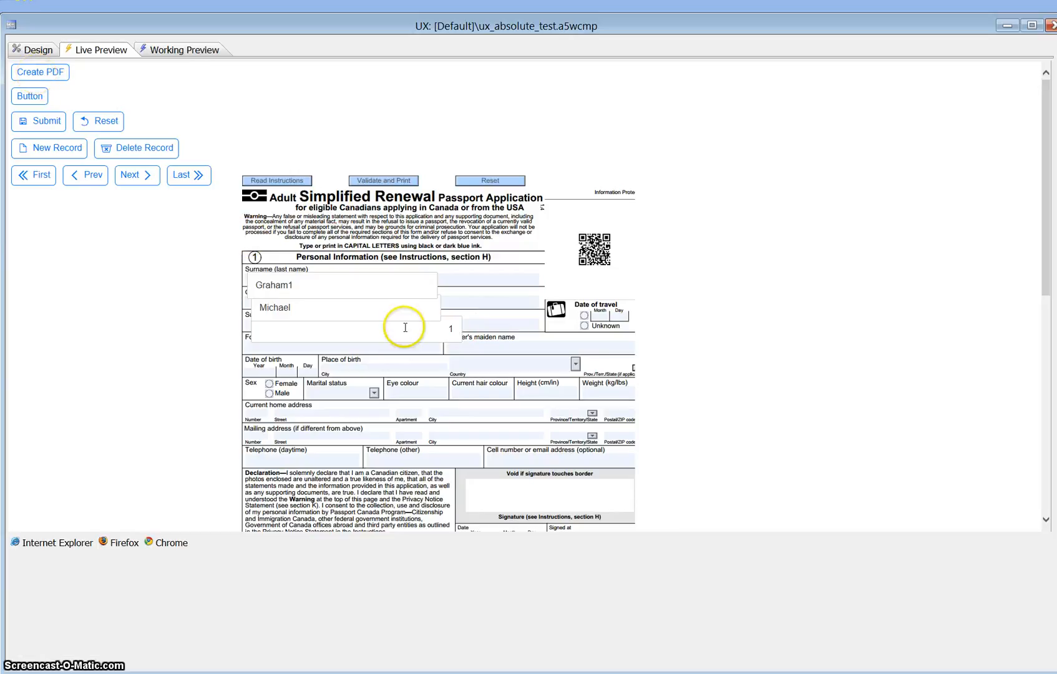
{"action": "mouse_move", "coordinate": [268, 351]}
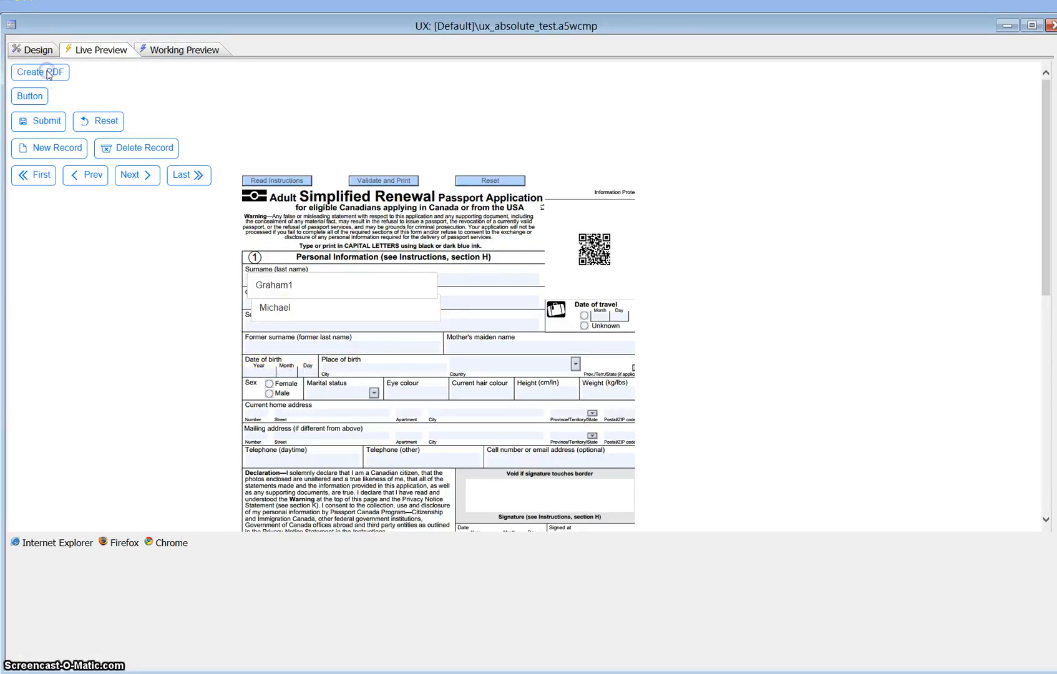
{"action": "left_click", "coordinate": [39, 73]}
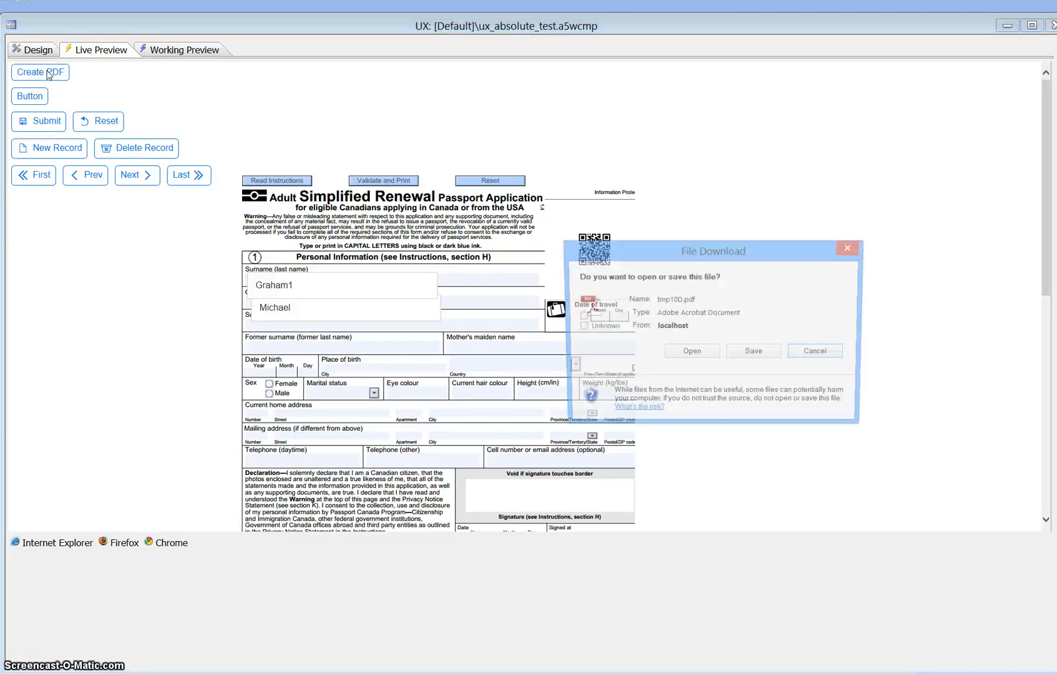
{"action": "left_click", "coordinate": [692, 350]}
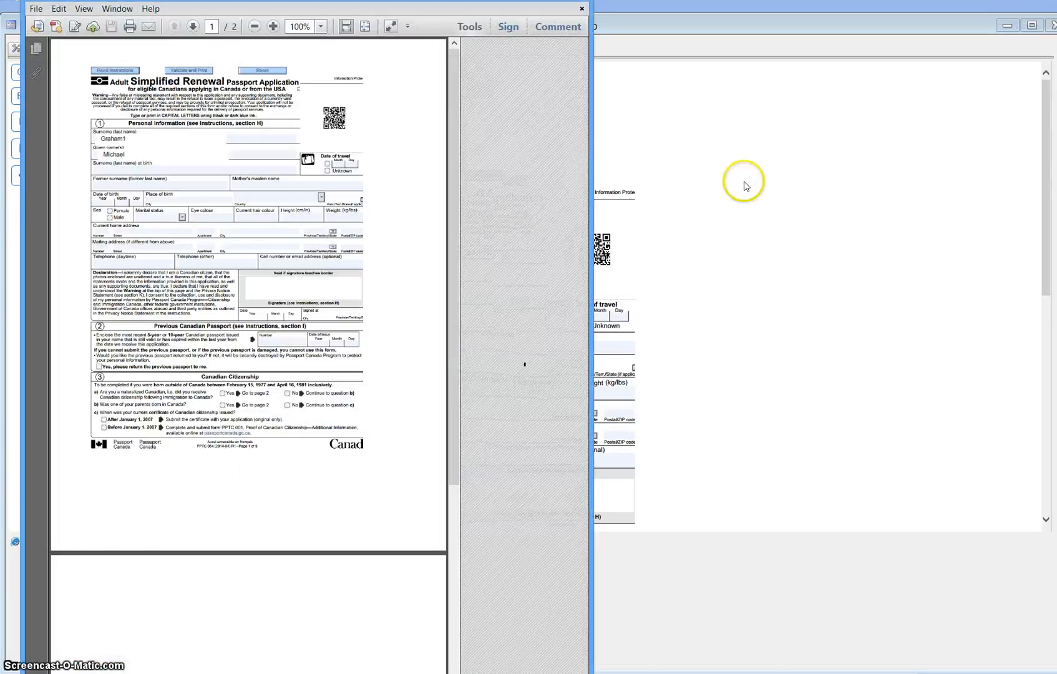